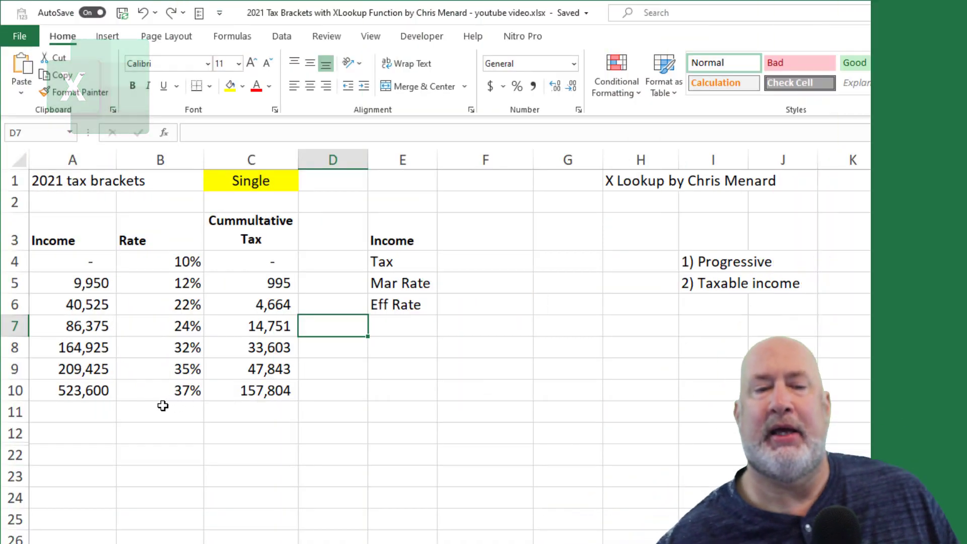
# Step: Review the bracket table's thresholds (0, 9,950, 523,600) and rates (12%, 37%) against the IRS 2021 single-filer rates
pyautogui.click(73, 390)
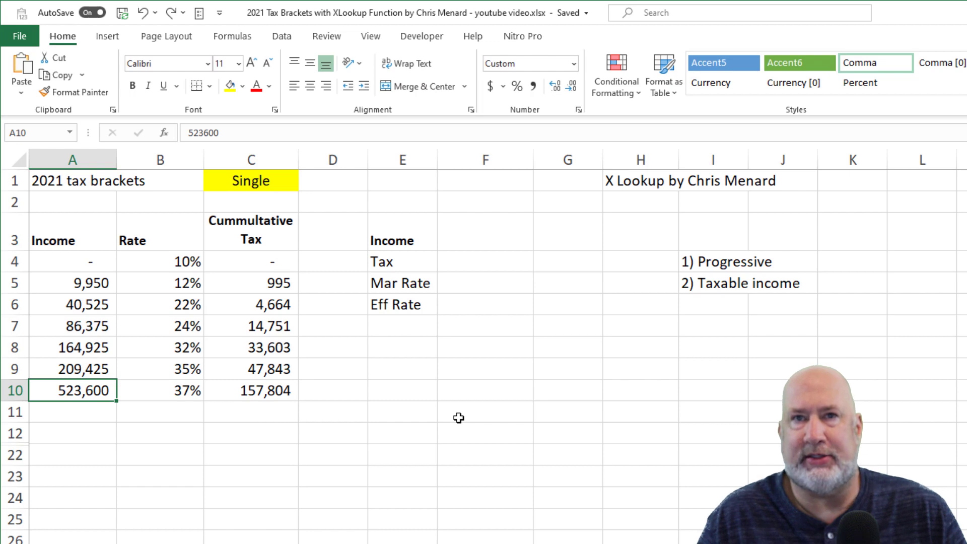
pyautogui.click(160, 369)
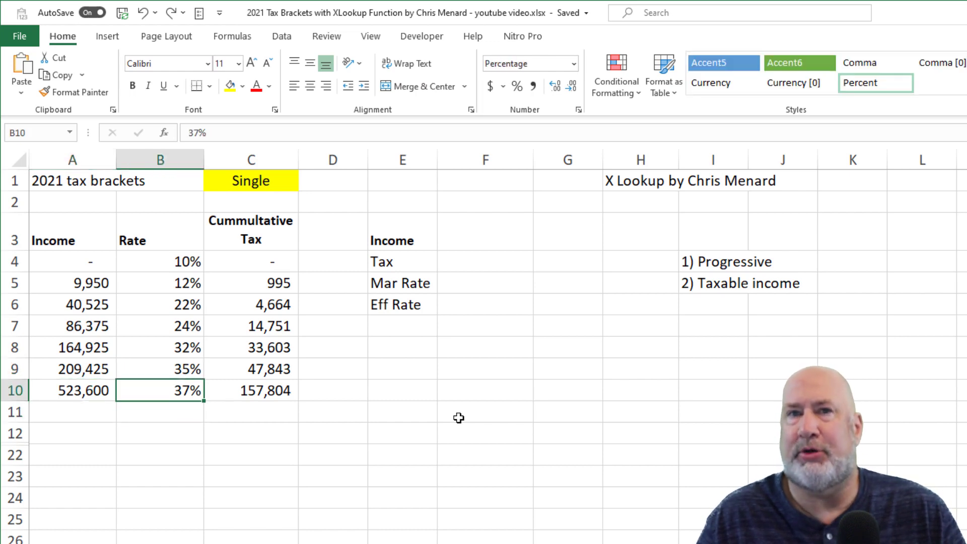
pyautogui.click(160, 305)
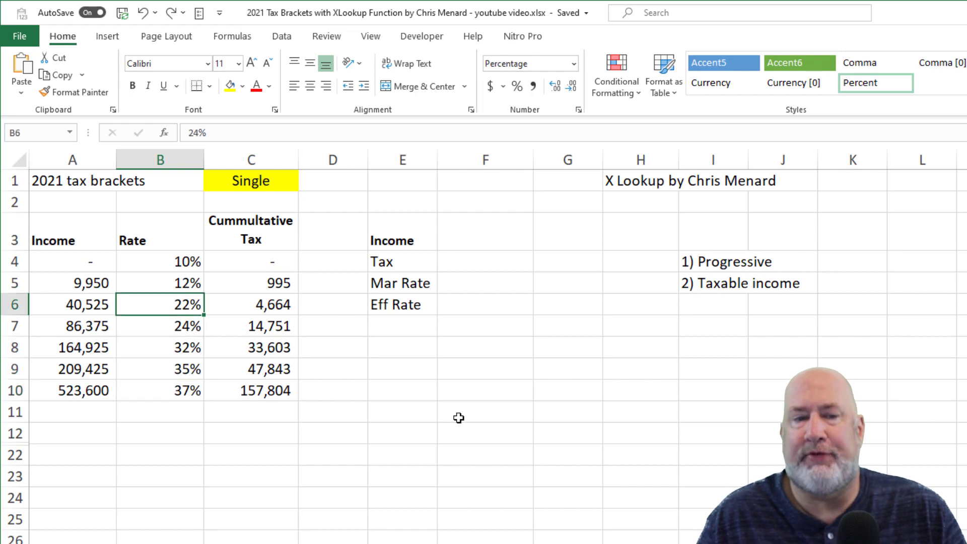
pyautogui.click(71, 282)
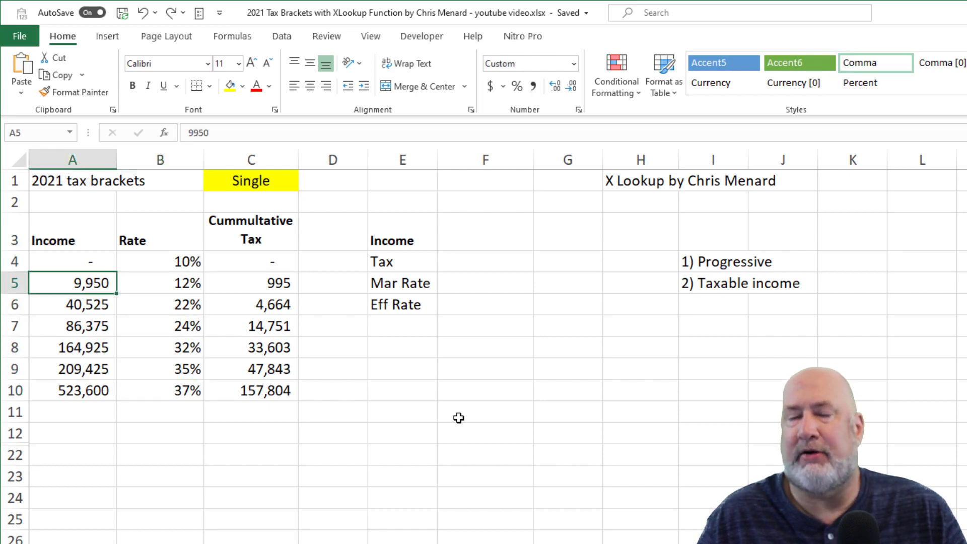
pyautogui.click(72, 261)
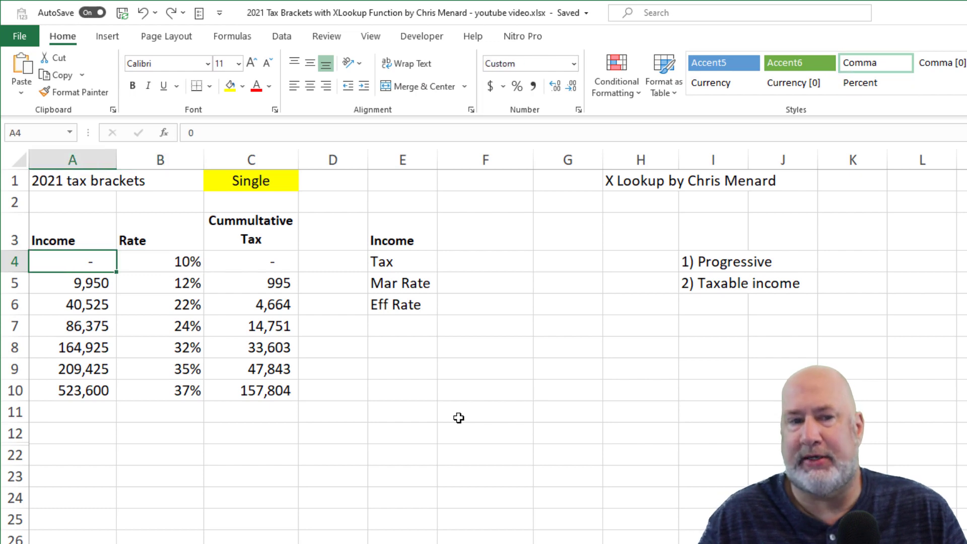
pyautogui.click(72, 283)
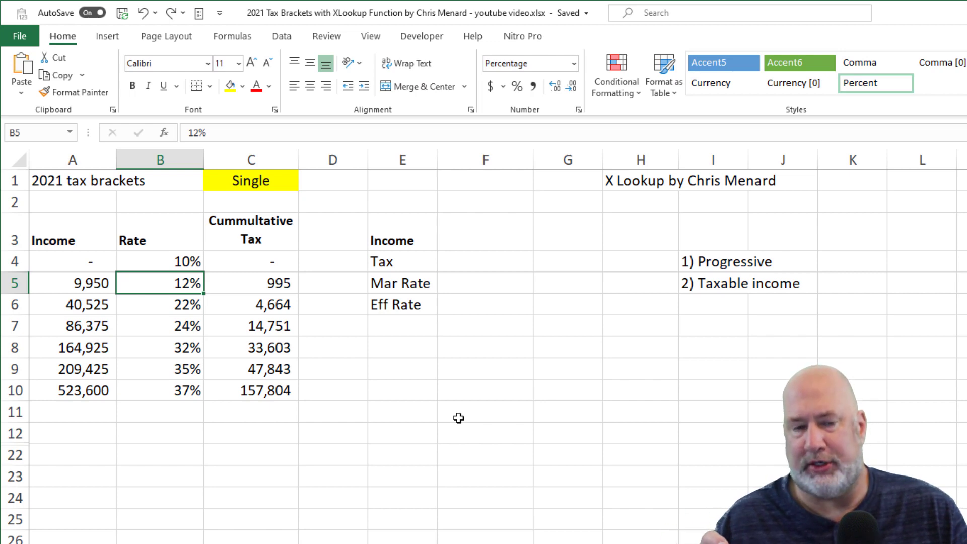
pyautogui.moveTo(157, 330)
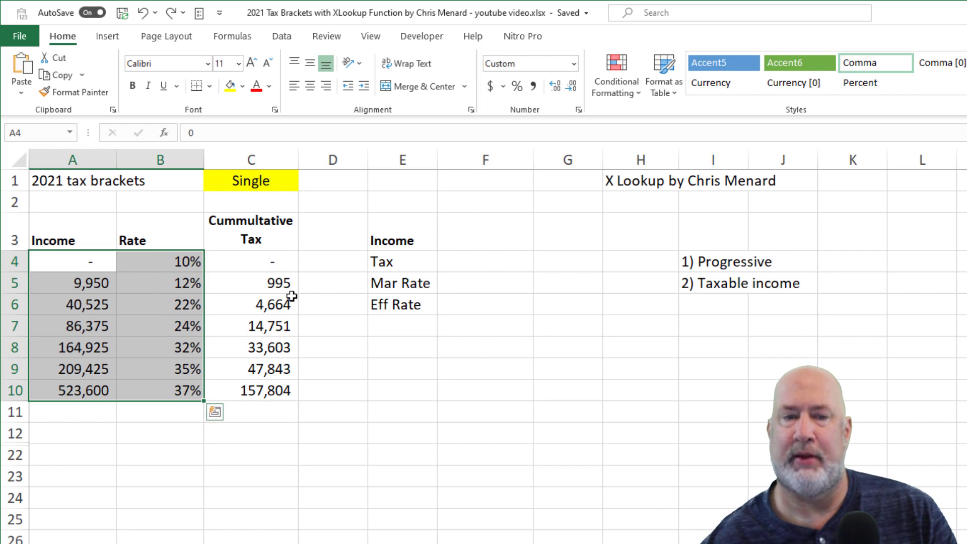
pyautogui.moveTo(298, 497)
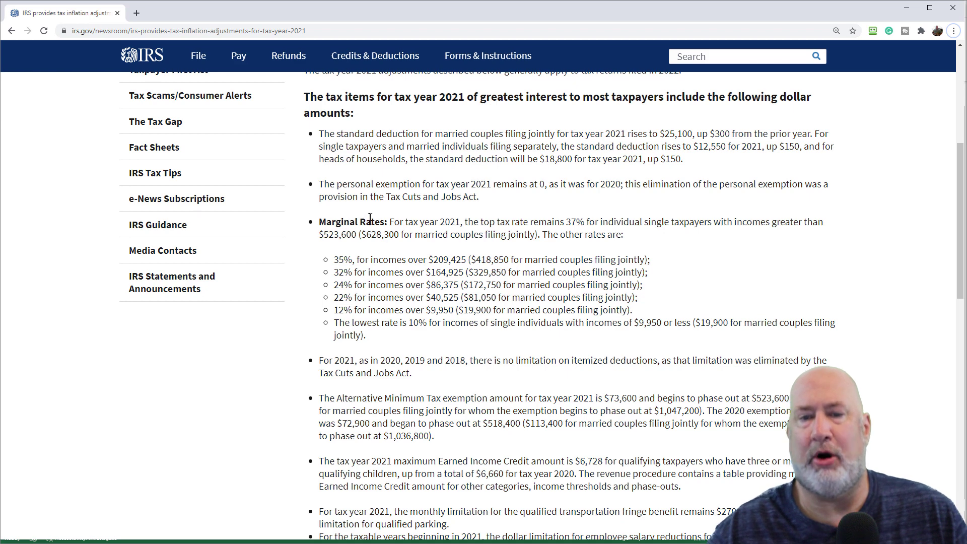
pyautogui.moveTo(345, 370)
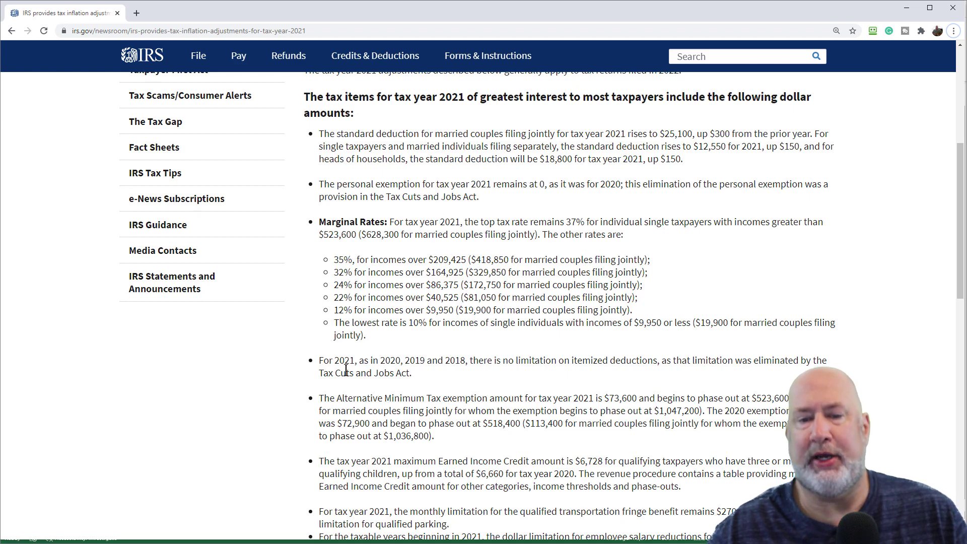
pyautogui.moveTo(447, 326)
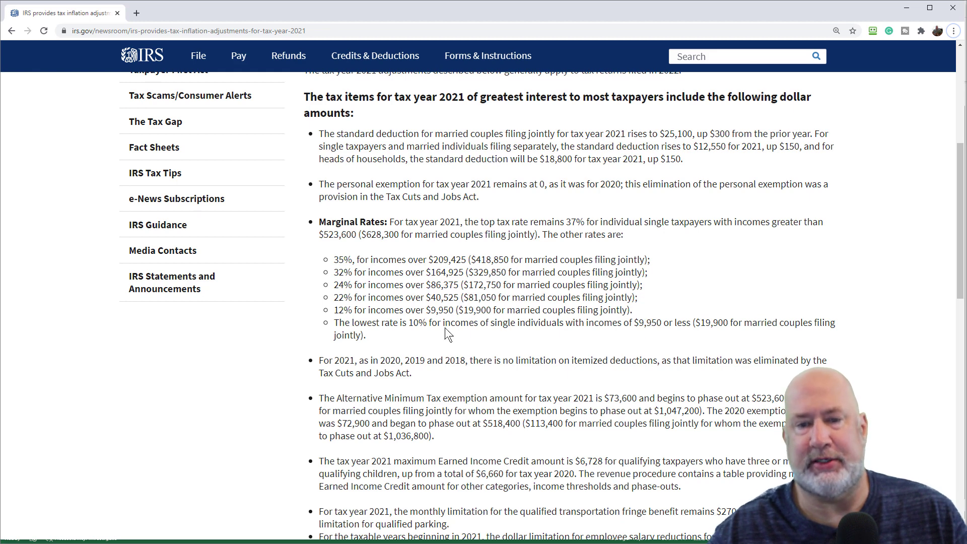
pyautogui.moveTo(399, 313)
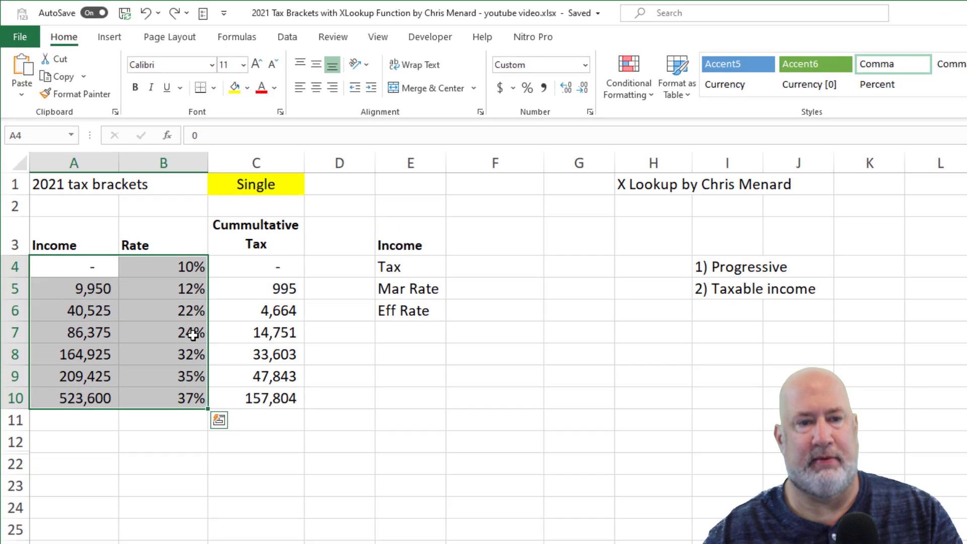
# Step: Step through the 10%, 12% and 37% rates and the 9,950 threshold in the bracket table
pyautogui.click(73, 311)
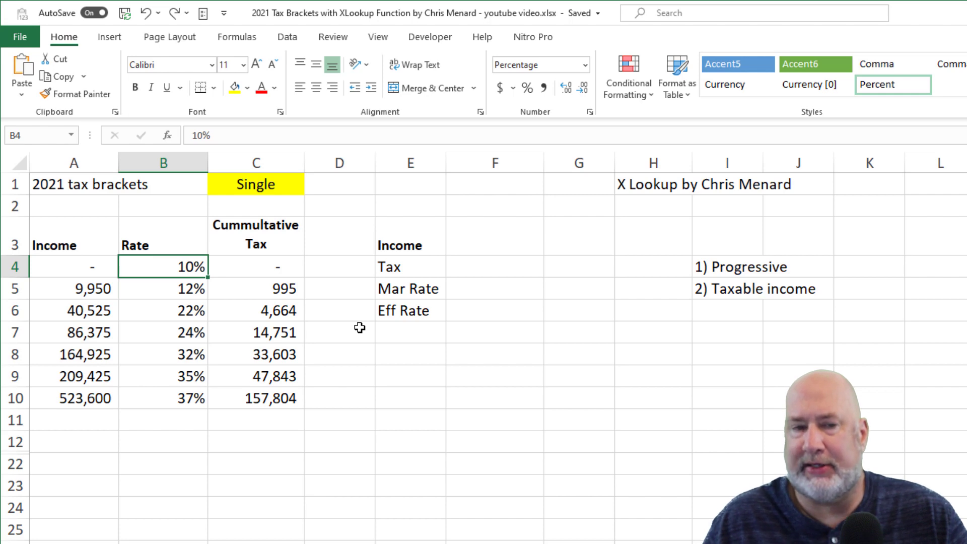
pyautogui.click(73, 266)
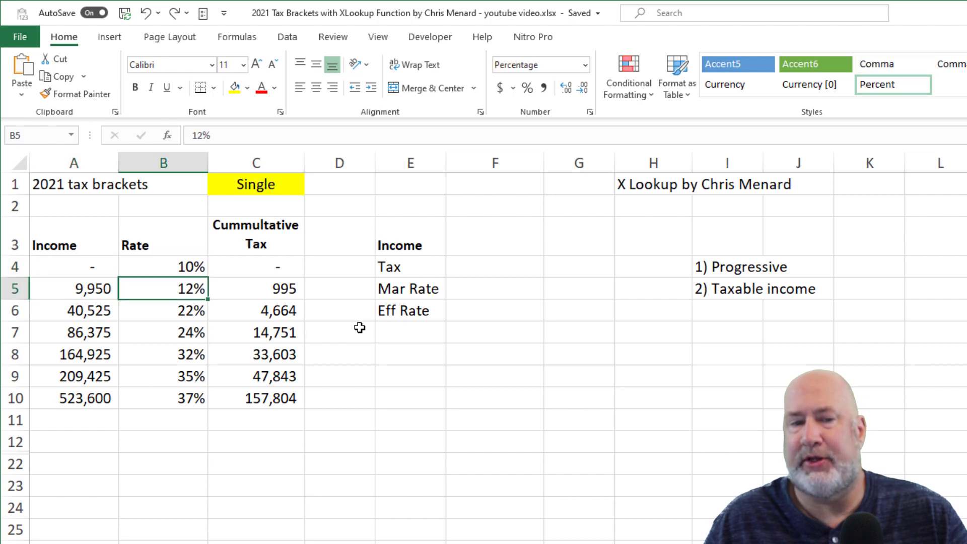
pyautogui.click(73, 289)
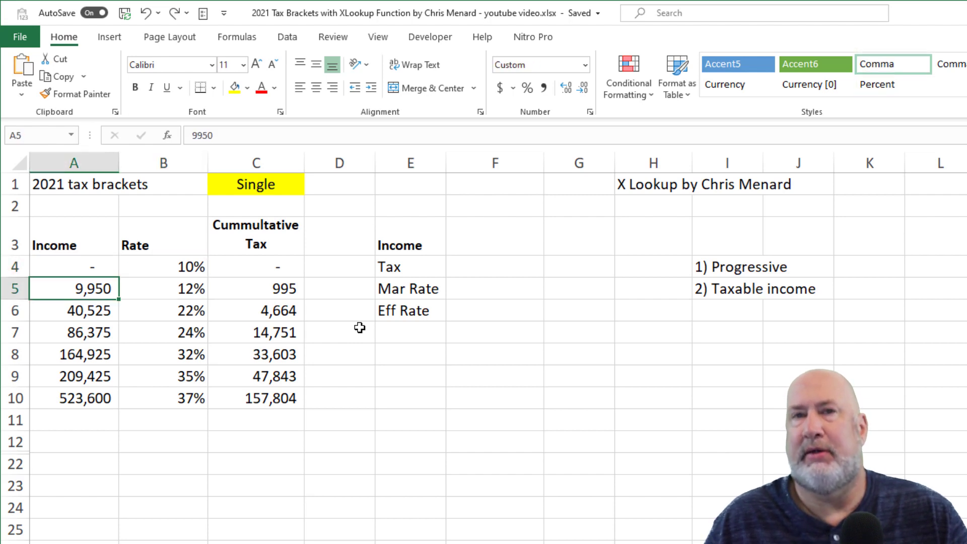
pyautogui.click(164, 311)
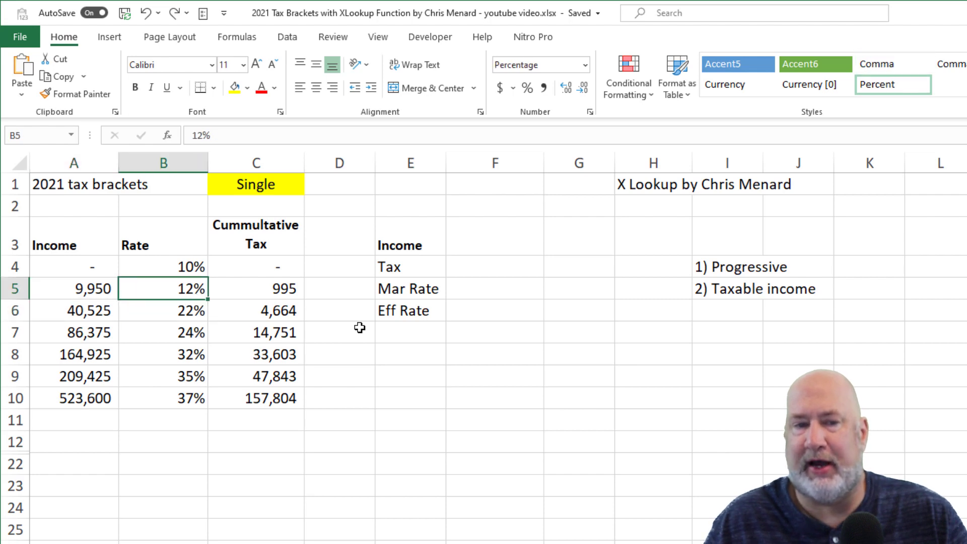
pyautogui.click(74, 288)
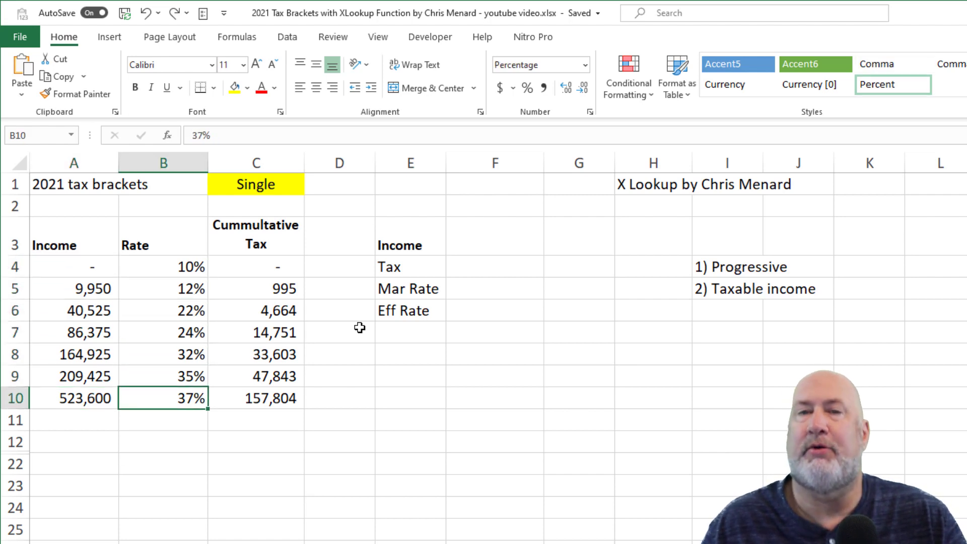
pyautogui.click(162, 266)
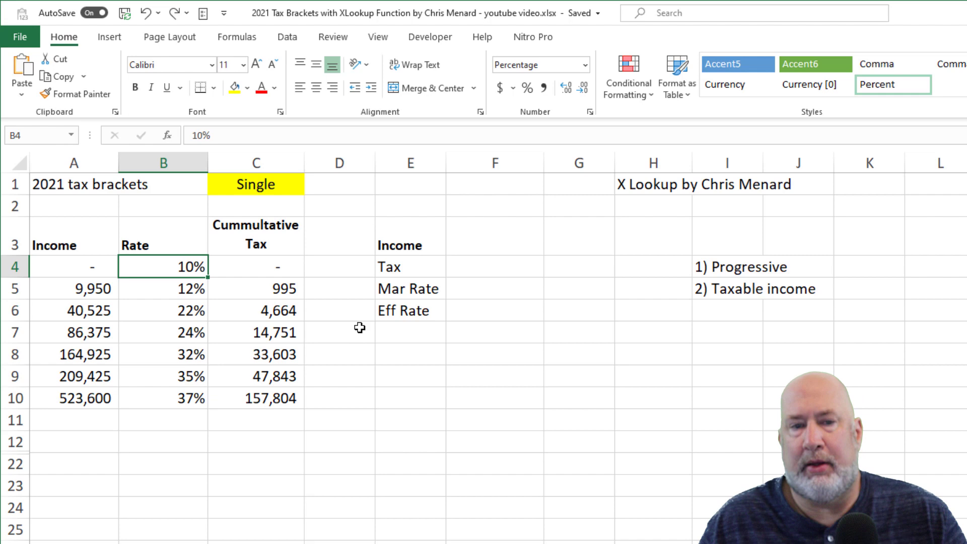
# Step: Reveal C5's cumulative tax formula =((A5-A4)*B4)+C4 building on the previous bracket
pyautogui.click(254, 289)
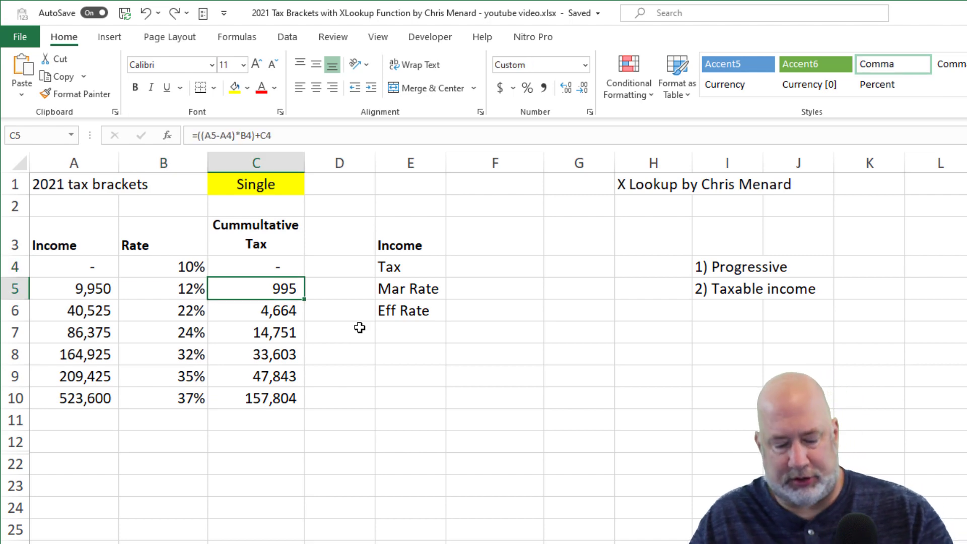
pyautogui.doubleClick(256, 288)
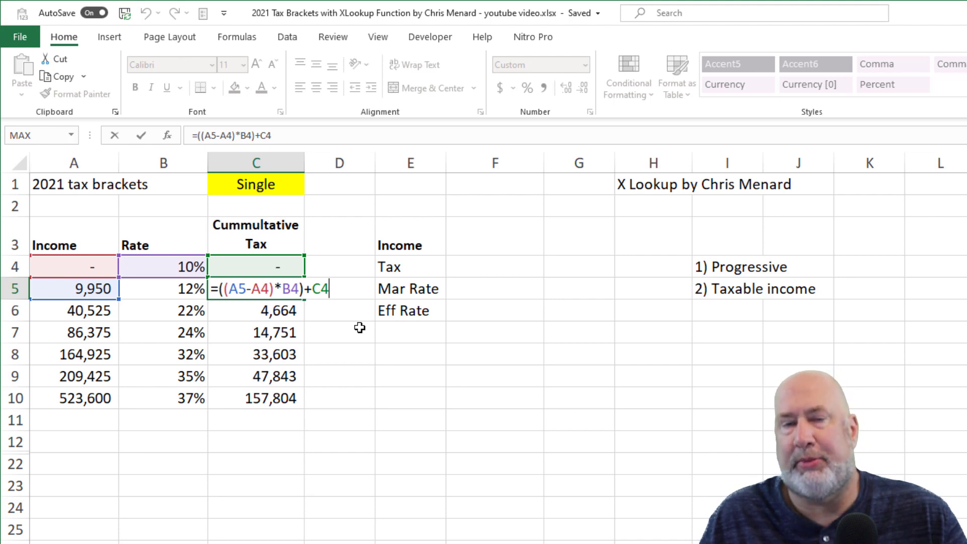
# Step: Leave the C5 formula unchanged so it still yields 995
pyautogui.press('Enter')
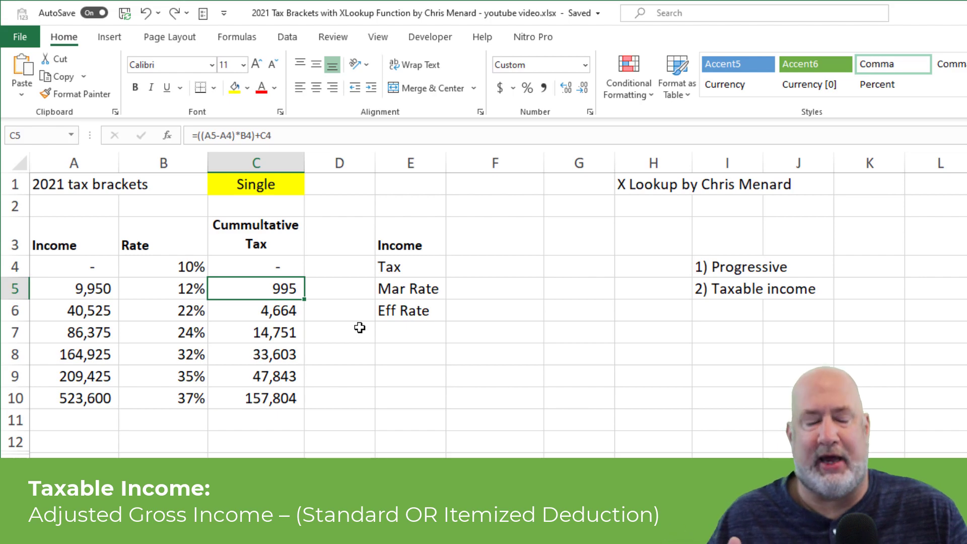
pyautogui.moveTo(349, 338)
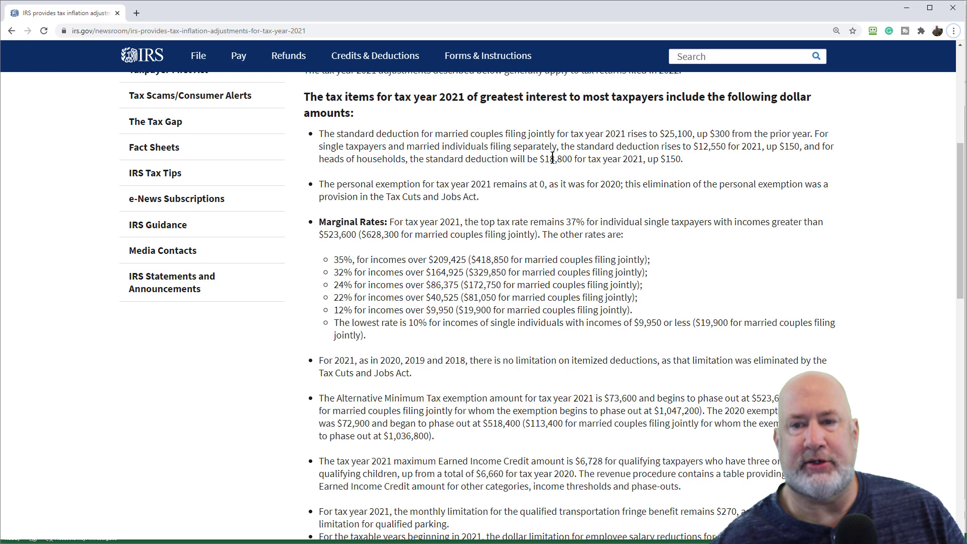
pyautogui.moveTo(592, 150)
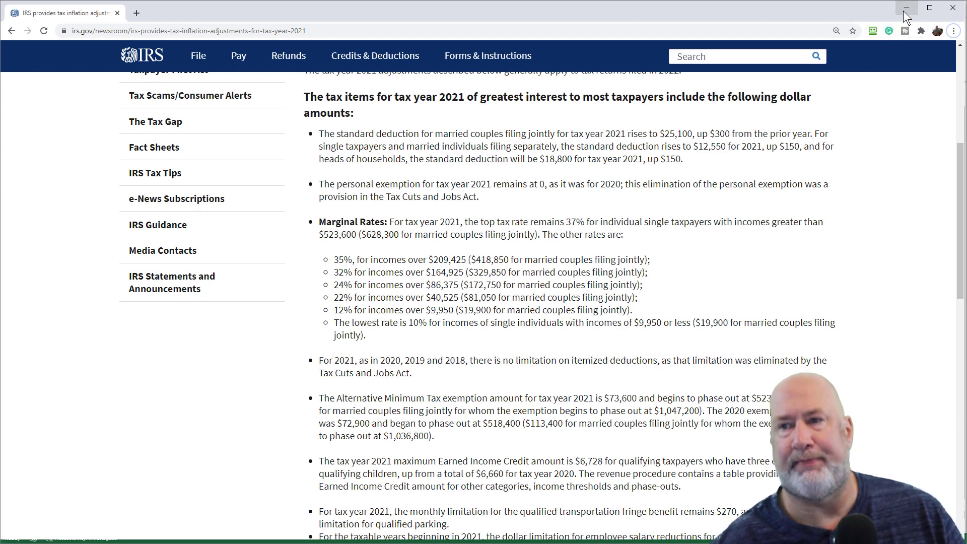
pyautogui.moveTo(906, 9)
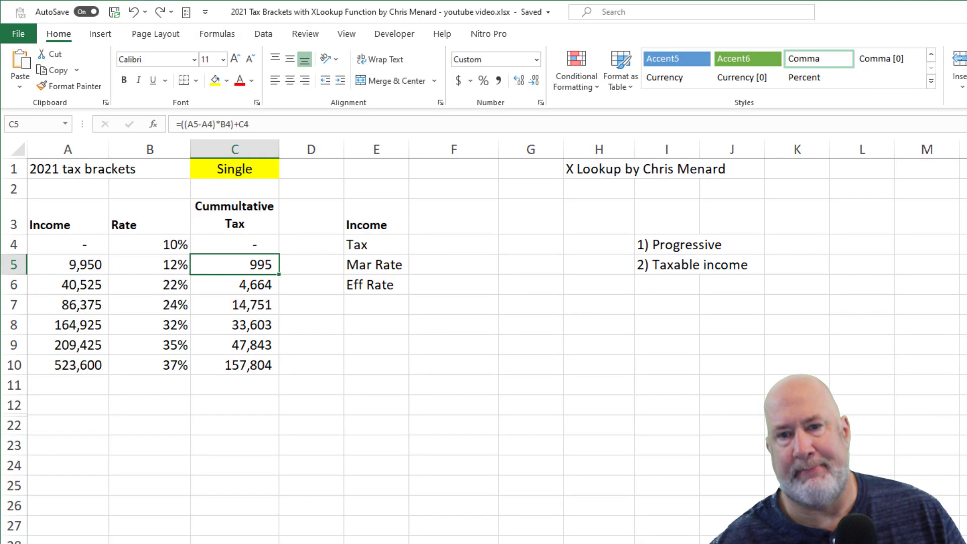
pyautogui.click(731, 265)
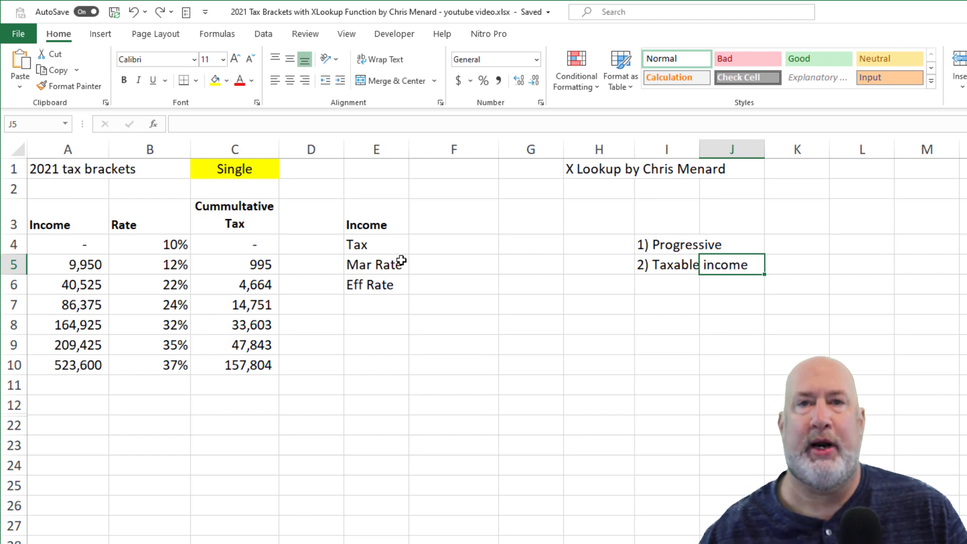
pyautogui.moveTo(430, 238)
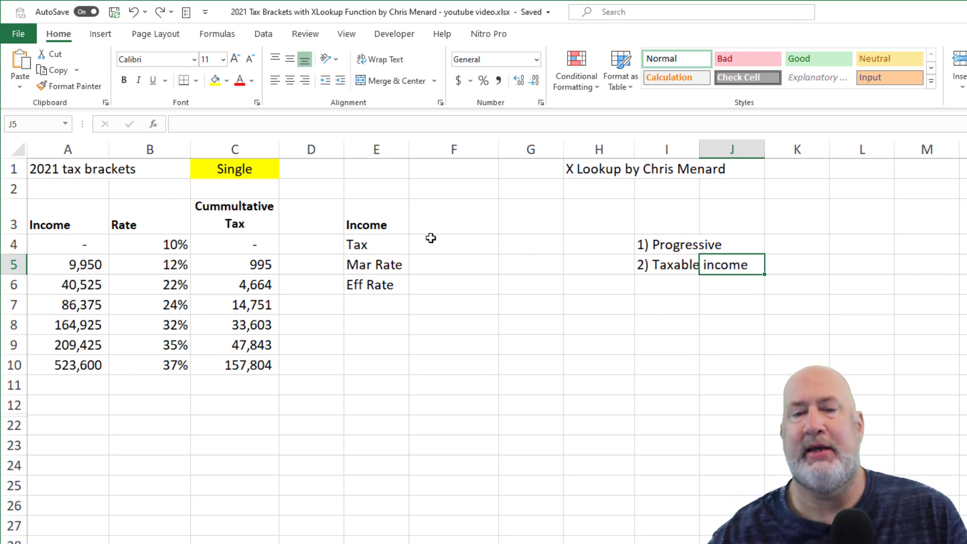
pyautogui.moveTo(456, 223)
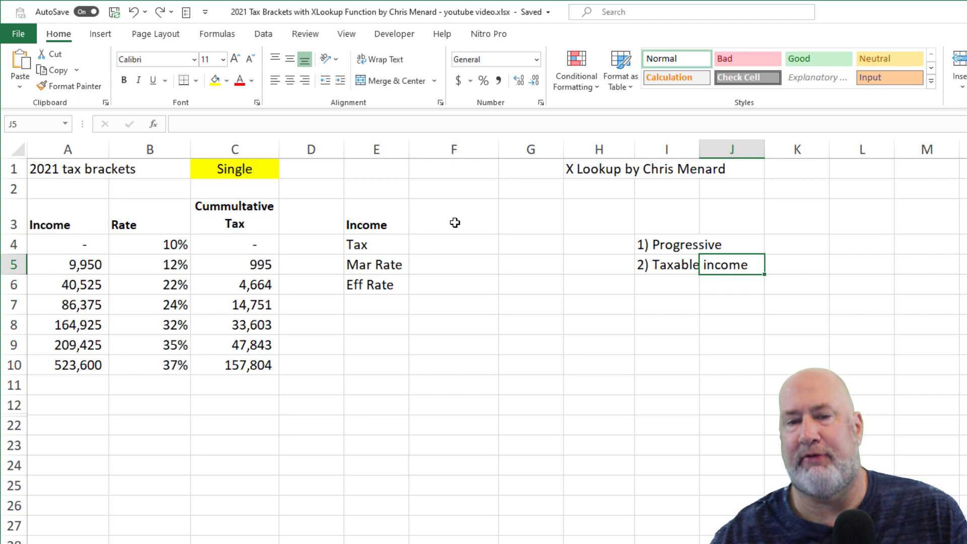
pyautogui.write('50,000')
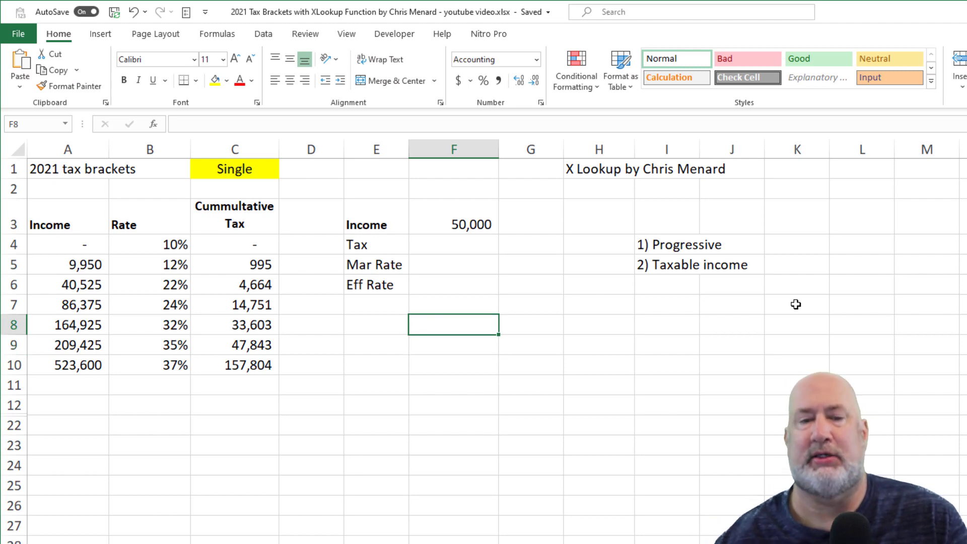
pyautogui.moveTo(91, 290)
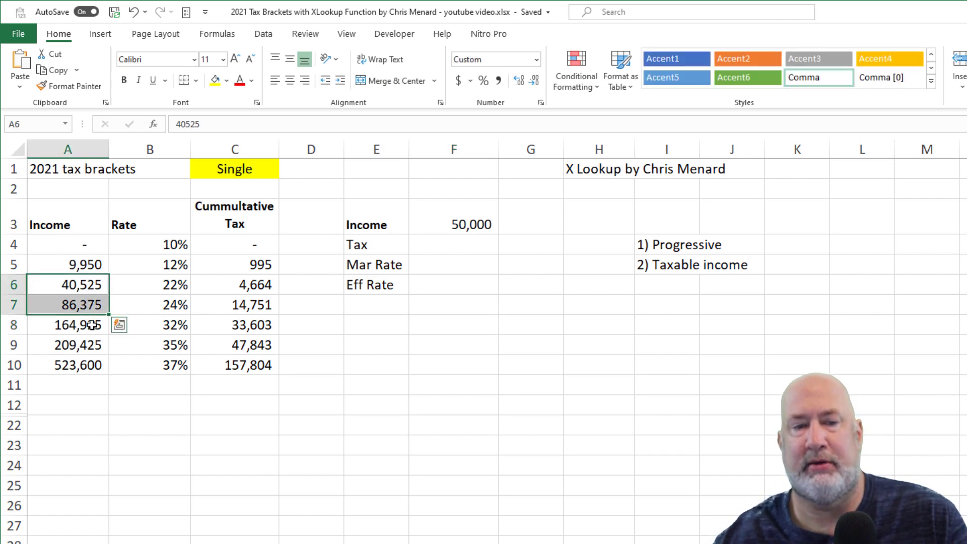
pyautogui.click(150, 284)
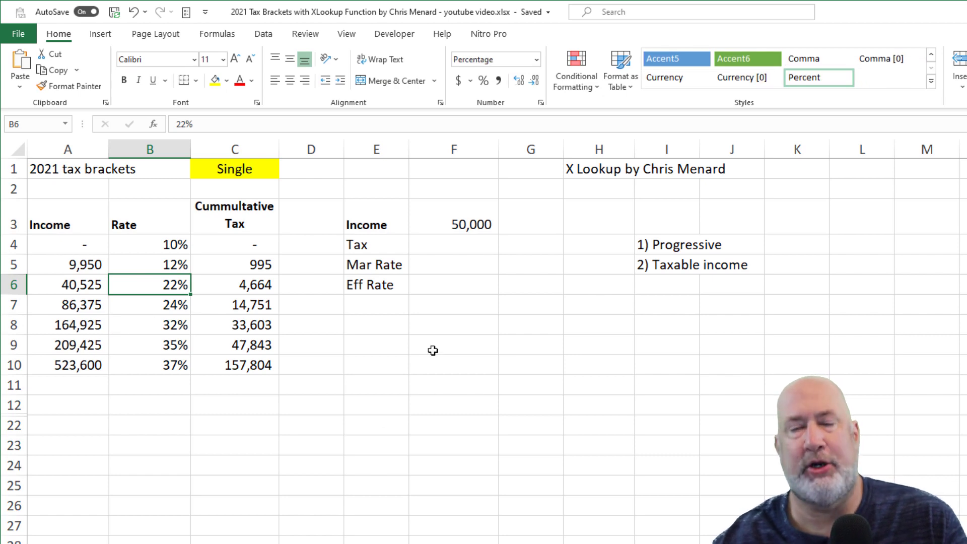
pyautogui.moveTo(438, 344)
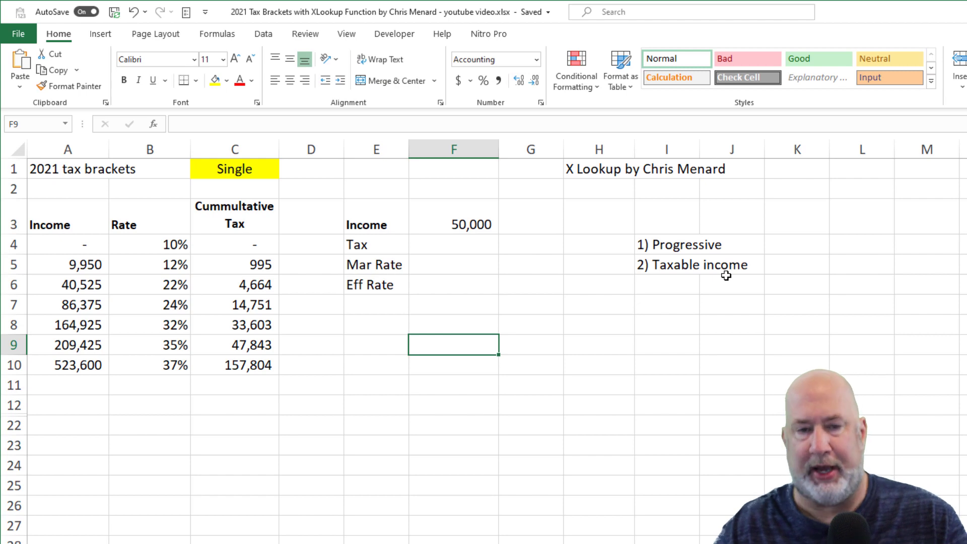
# Step: Compute income above the 40,525 floor (=F3-A6, 9,475.00) and its 22% tax (=F9*.22, 2,084.50)
pyautogui.write('=')
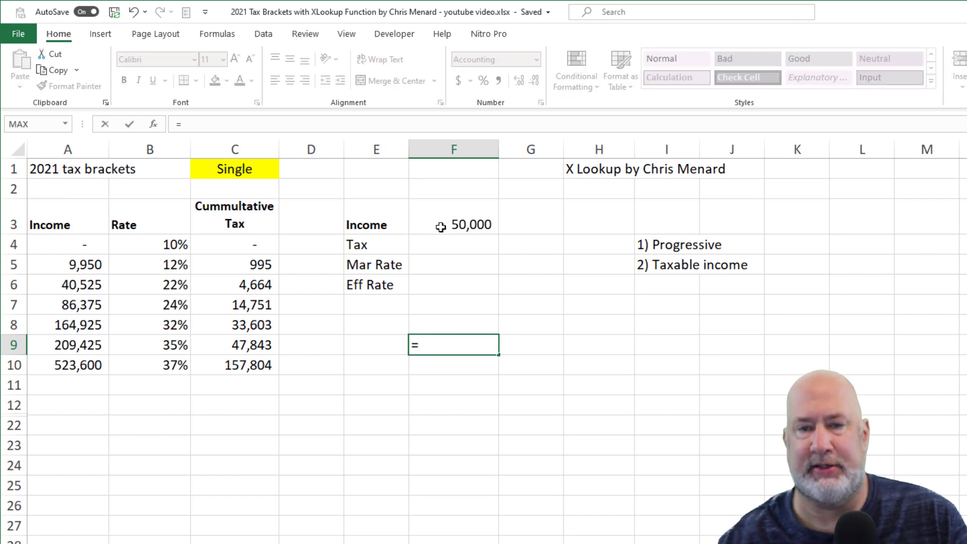
pyautogui.click(455, 224)
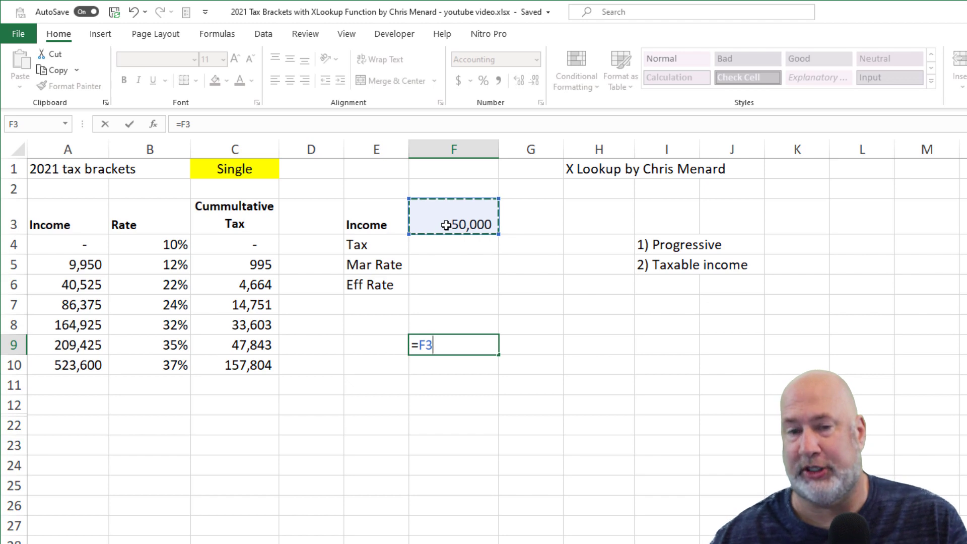
pyautogui.write('-')
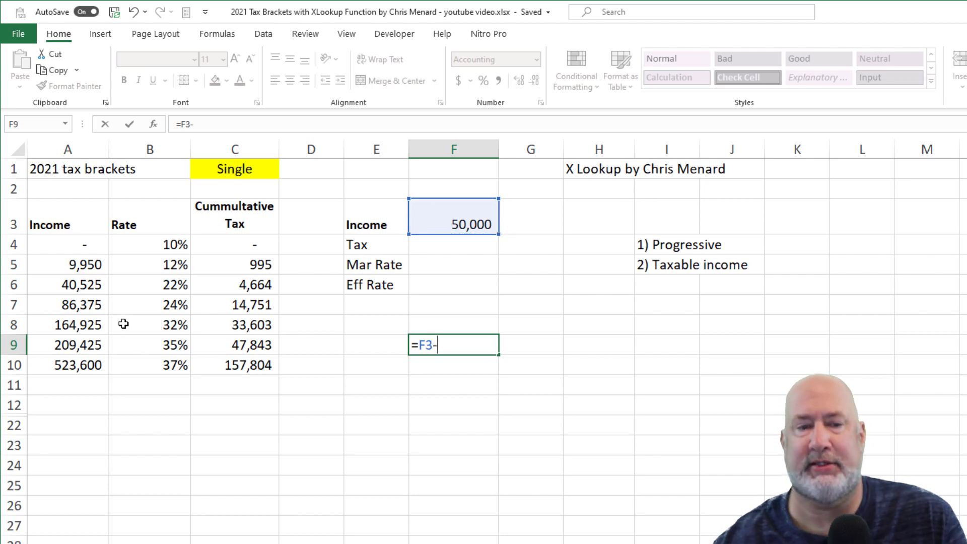
pyautogui.click(68, 284)
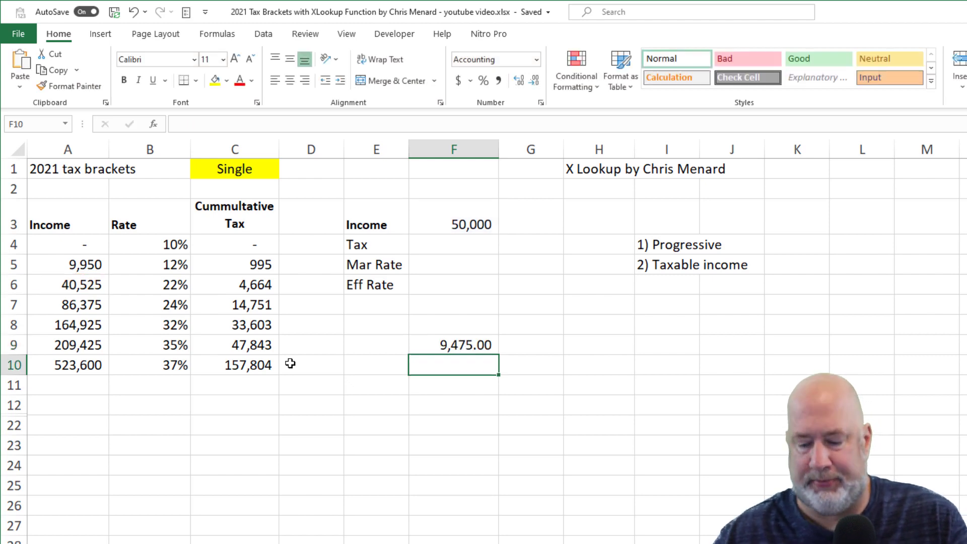
pyautogui.write('=F9')
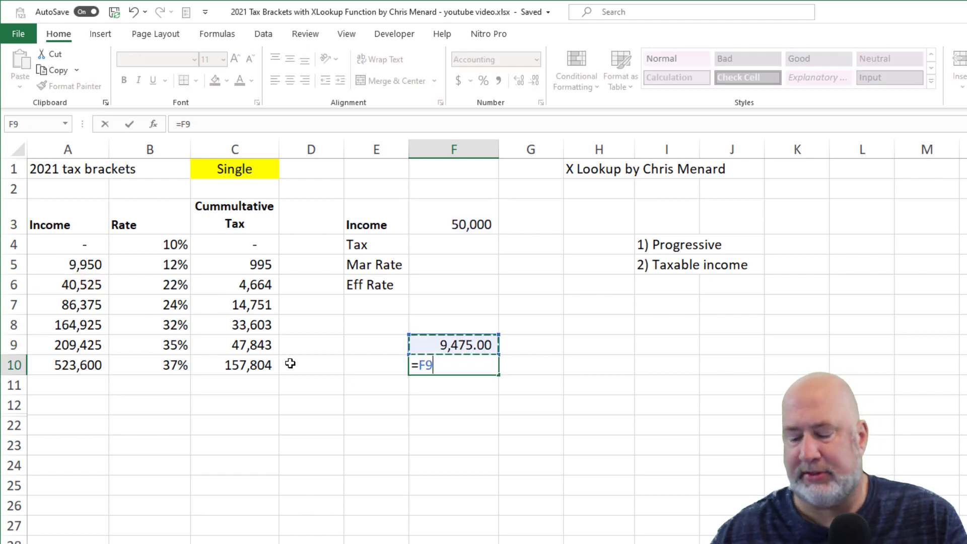
pyautogui.write('*')
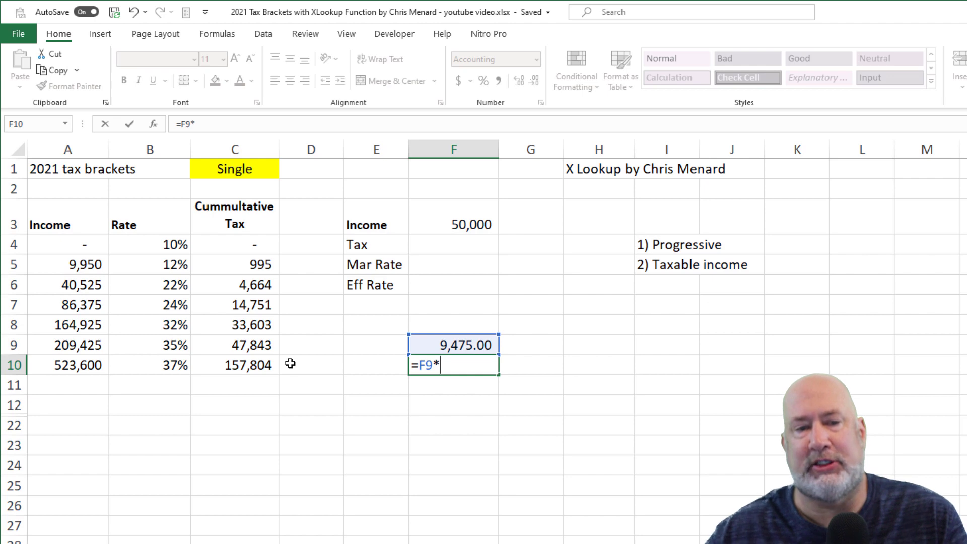
pyautogui.write('.2')
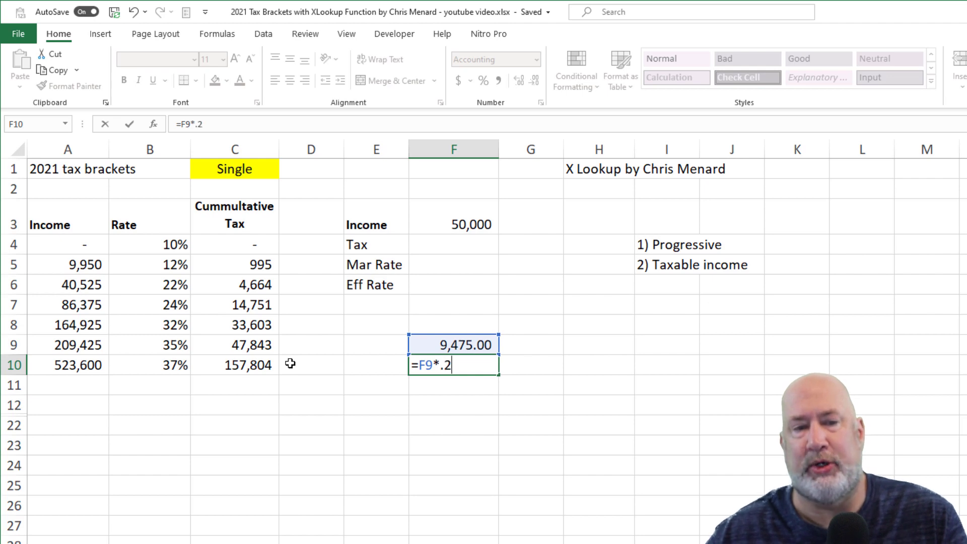
pyautogui.write('2,084.50')
pyautogui.click(454, 384)
pyautogui.write('+F10')
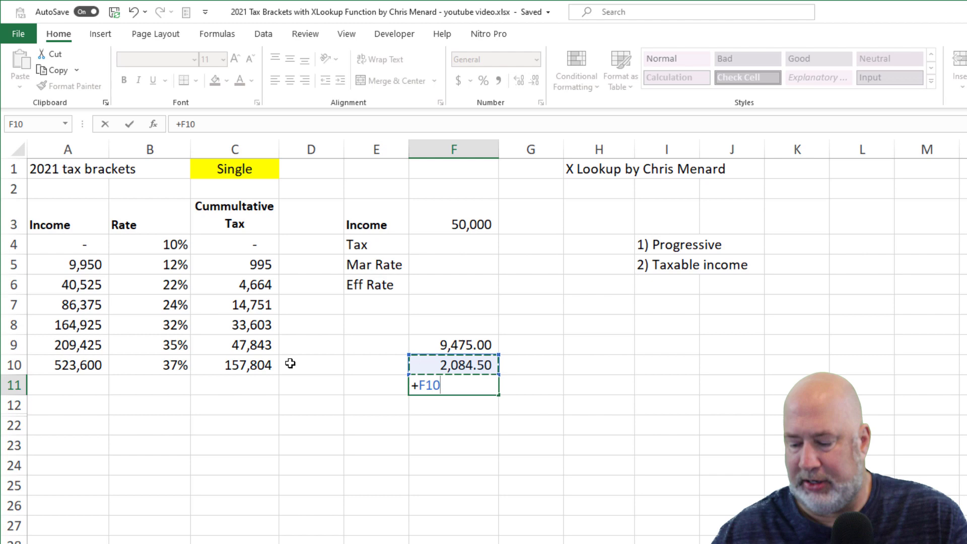
pyautogui.moveTo(252, 292)
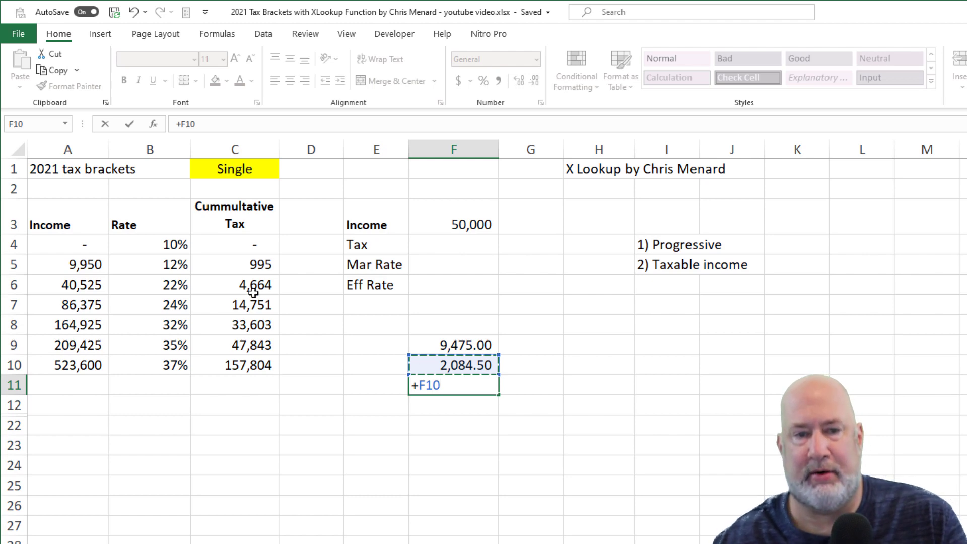
# Step: Total the 4,664 cumulative tax plus 2,084.50 in F11 as 6,748.50 and highlight it yellow
pyautogui.click(235, 284)
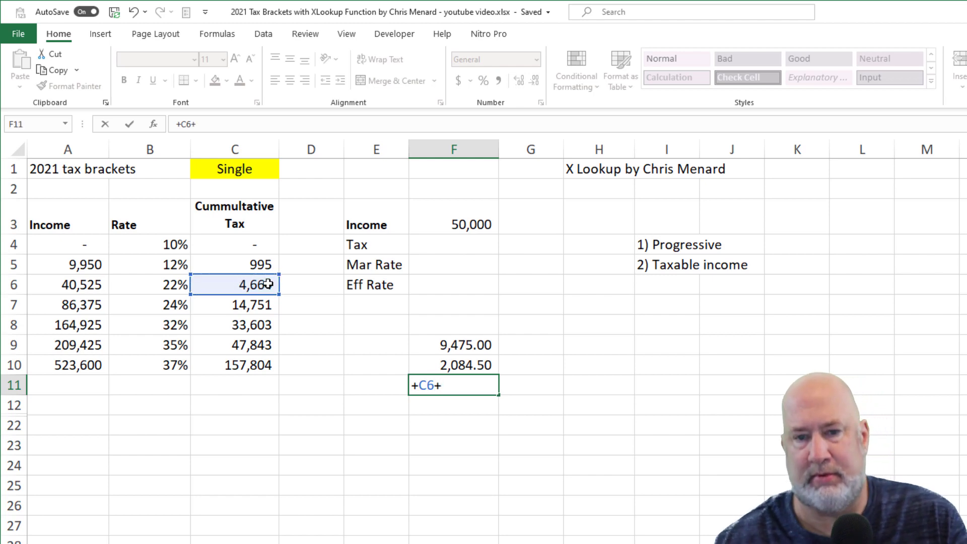
pyautogui.click(453, 365)
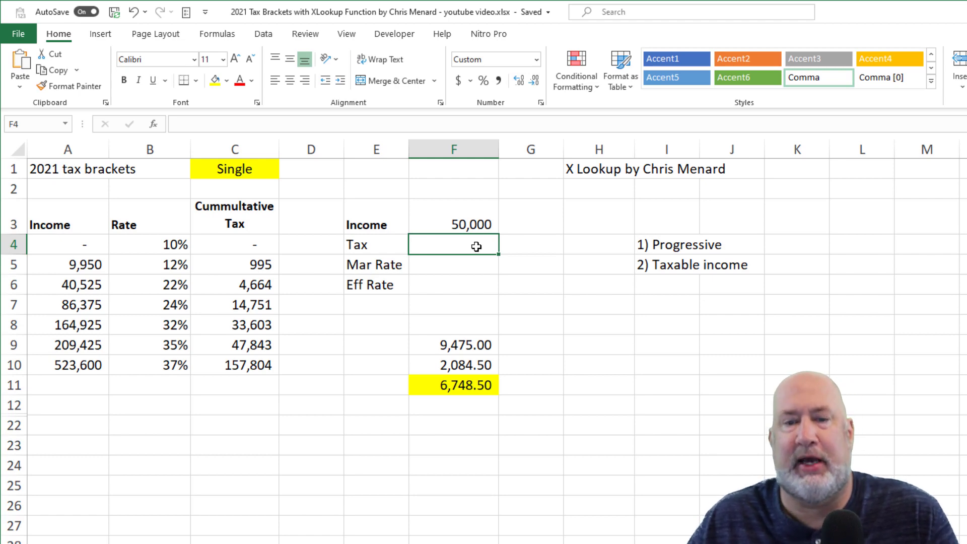
pyautogui.moveTo(345, 270)
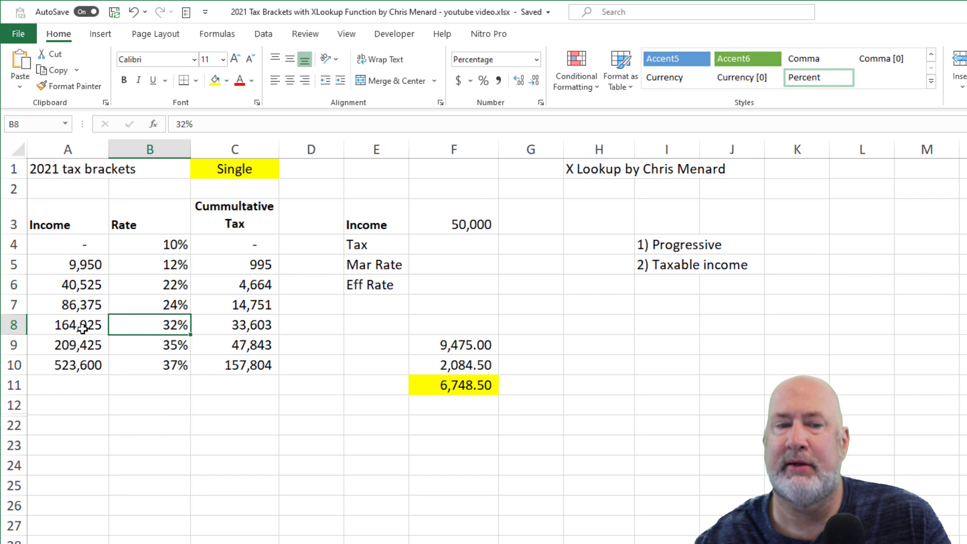
pyautogui.click(67, 324)
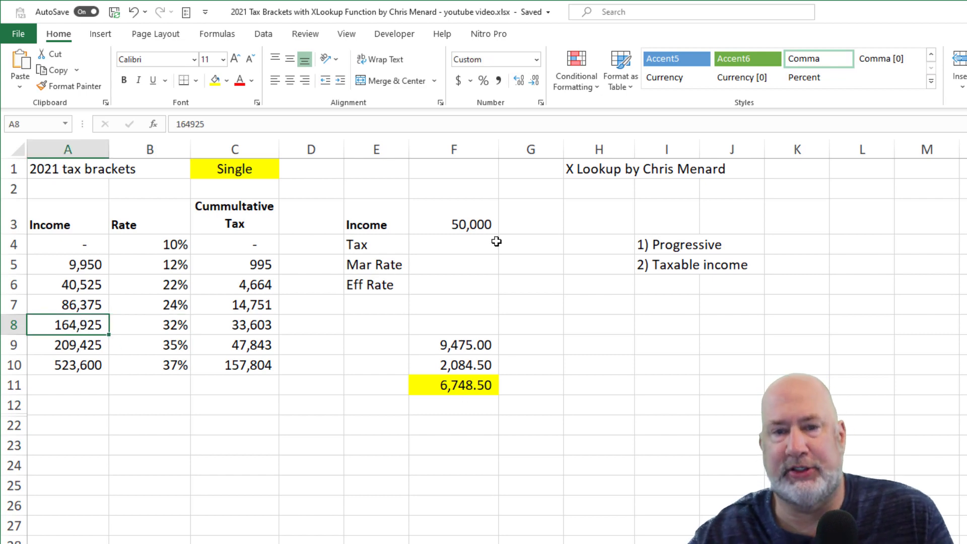
# Step: Change the income in F3 to 40,525 so the manual check recalculates to 4,664.00
pyautogui.click(454, 224)
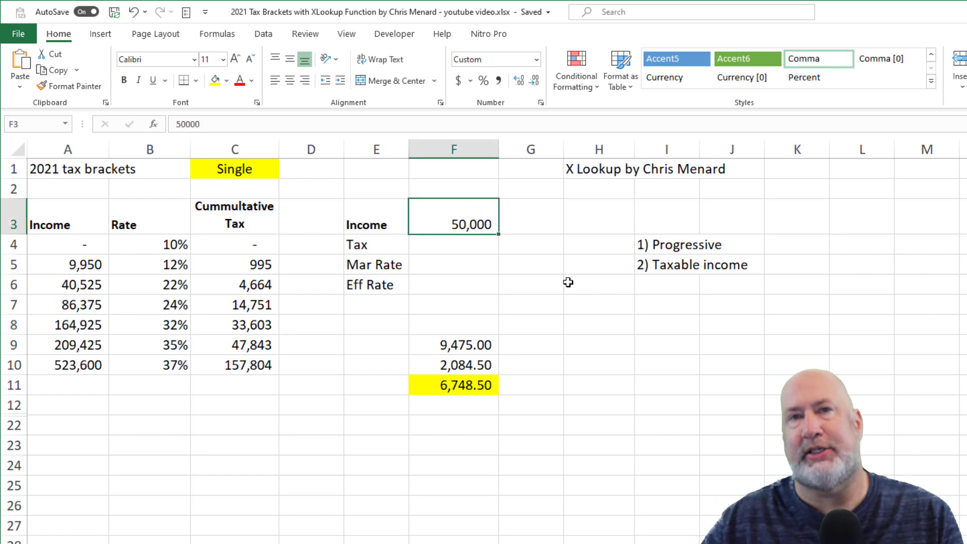
pyautogui.click(453, 244)
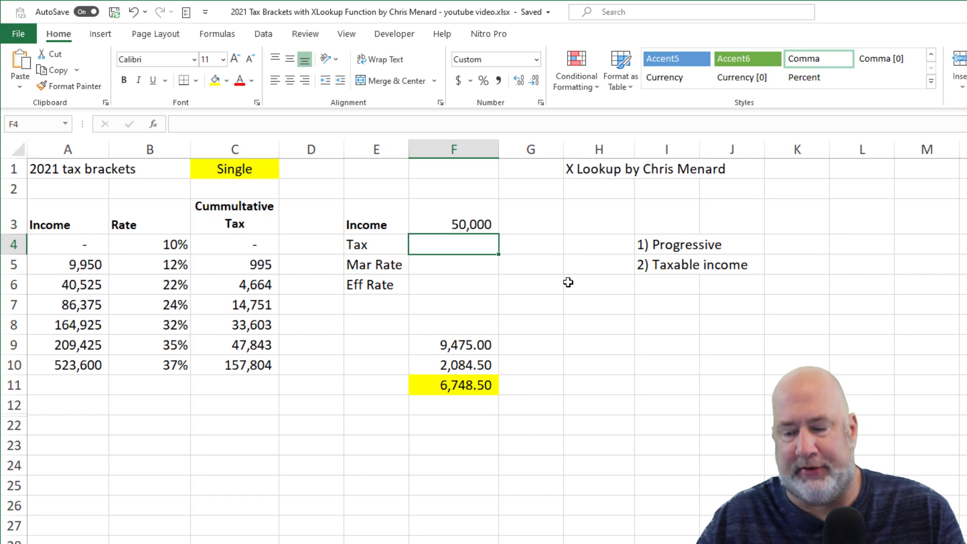
pyautogui.click(452, 215)
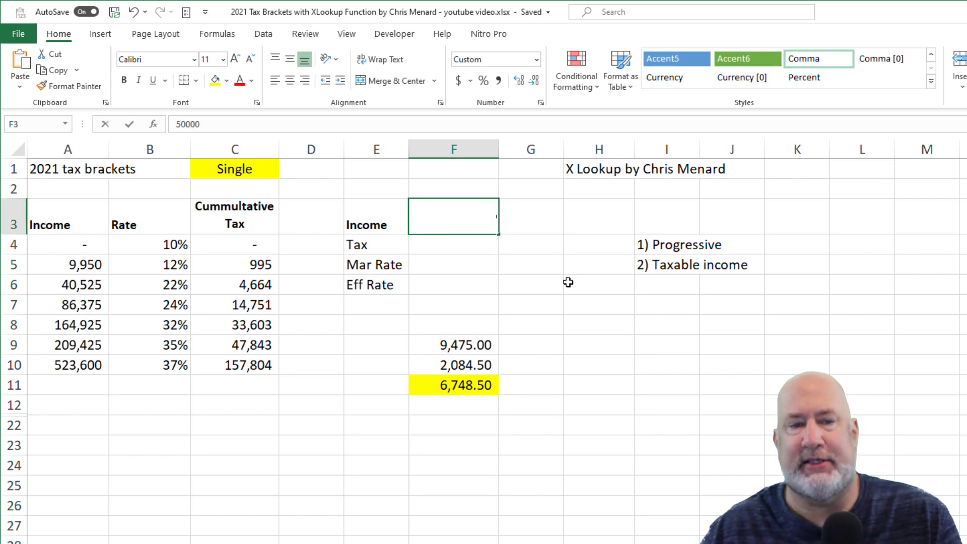
pyautogui.write('40525')
pyautogui.click(453, 244)
pyautogui.write('=')
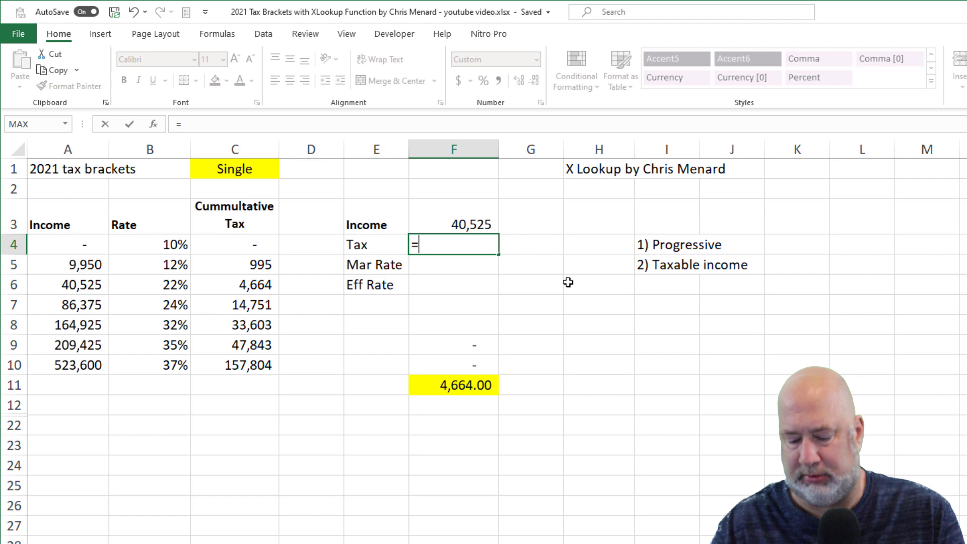
# Step: Enter =XLOOKUP(F3,A4:A10,C4:C10,,-1) in Tax so exact-or-next-smaller matching returns 4,664
pyautogui.write('XLOOKUP(')
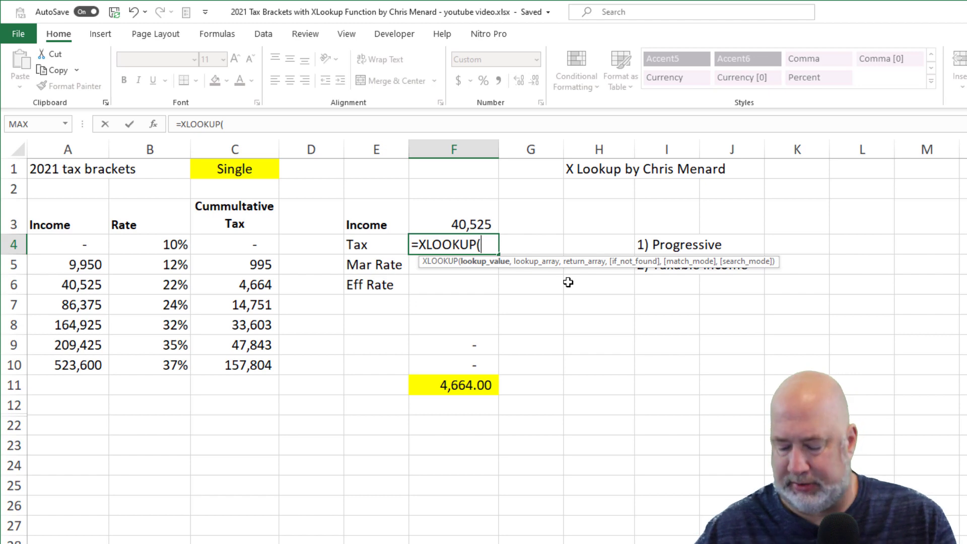
pyautogui.moveTo(469, 216)
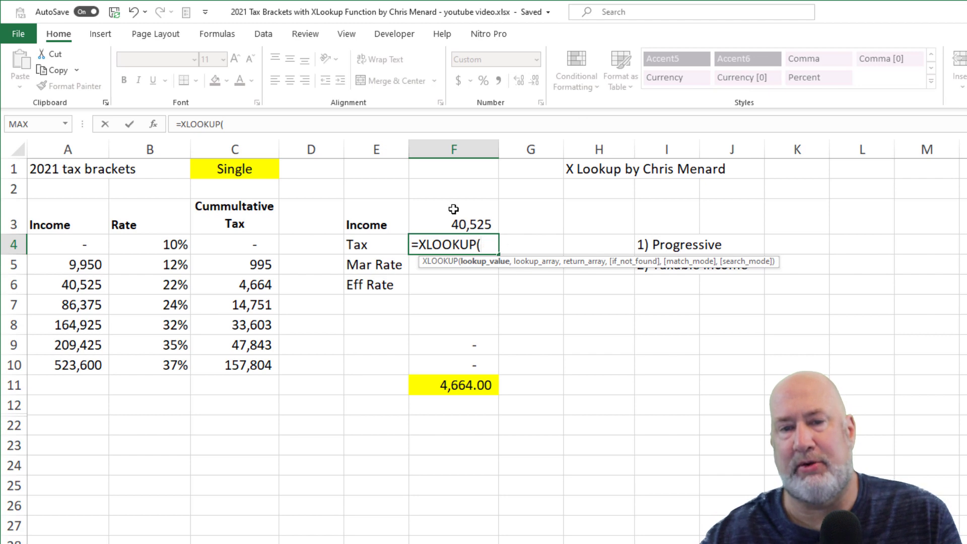
pyautogui.click(454, 216)
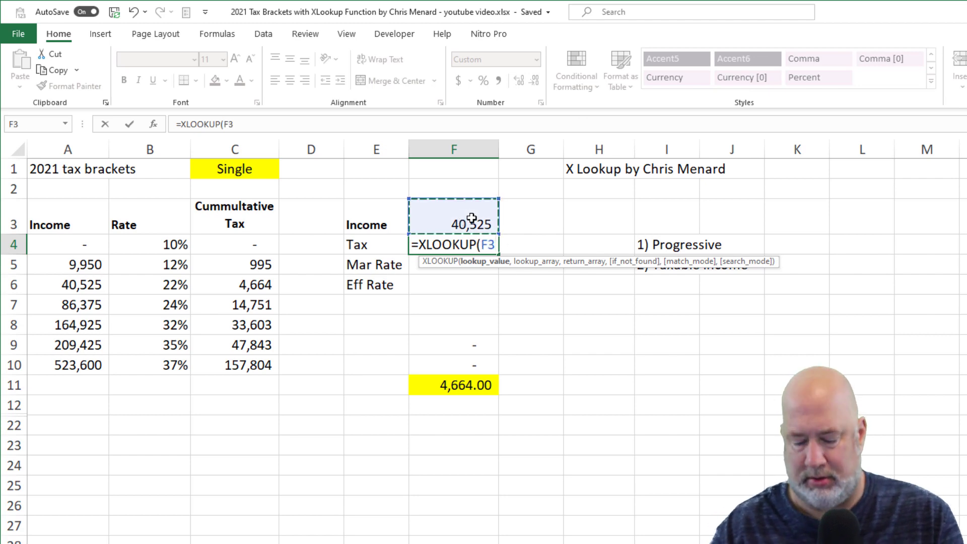
pyautogui.write(',')
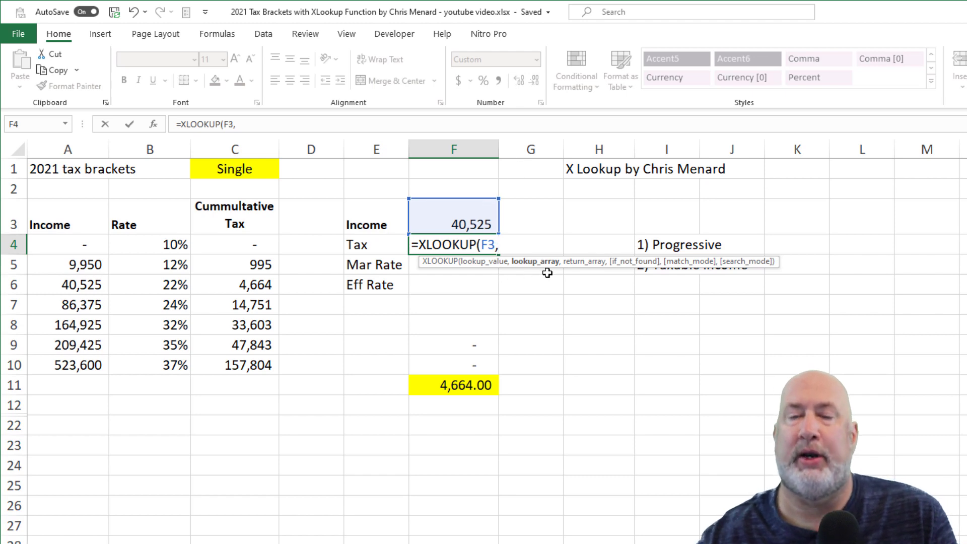
pyautogui.moveTo(79, 243)
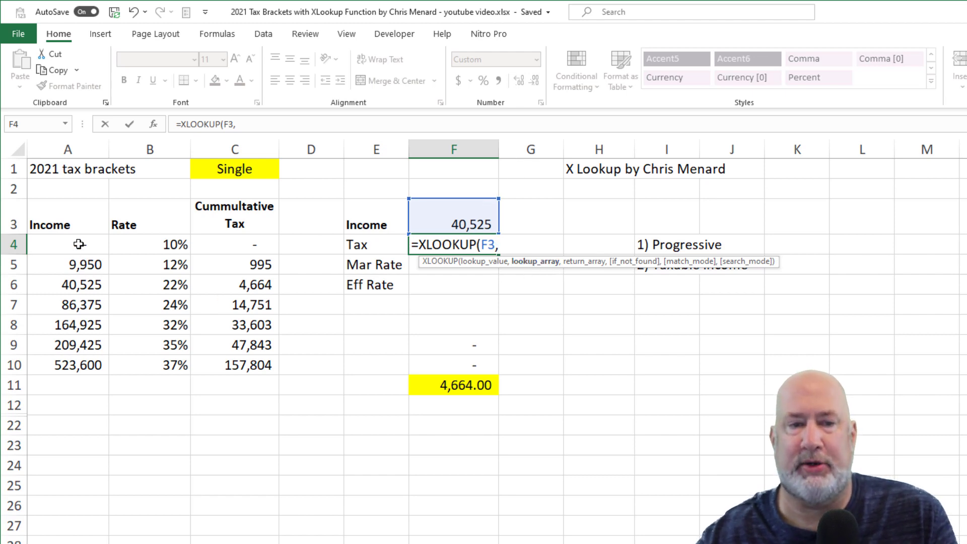
pyautogui.moveTo(67, 244); pyautogui.dragTo(67, 364)
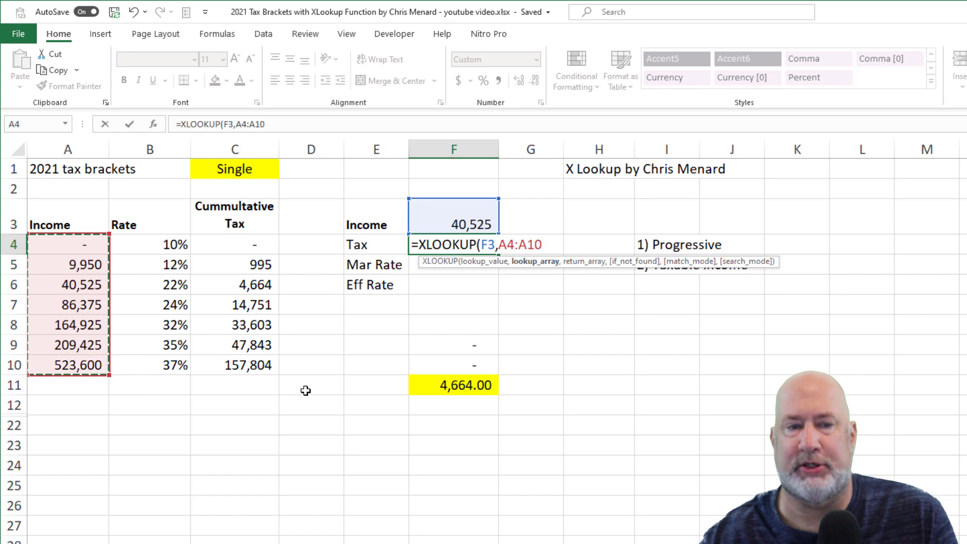
pyautogui.write(',')
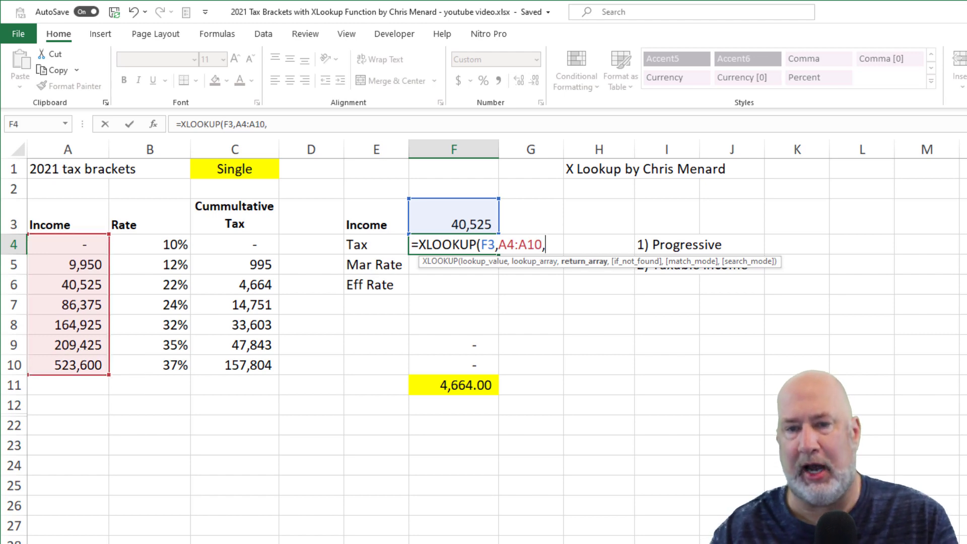
pyautogui.moveTo(149, 271)
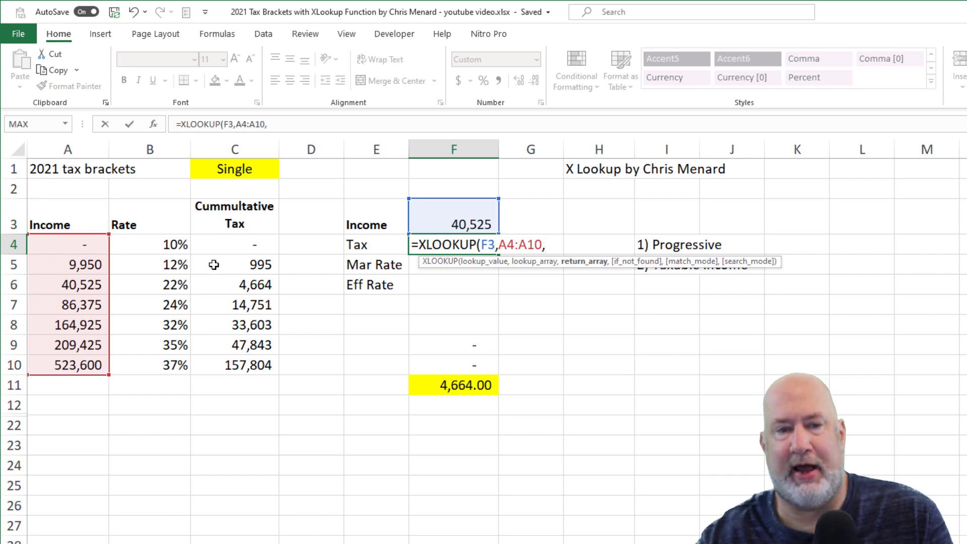
pyautogui.moveTo(235, 244); pyautogui.dragTo(235, 345)
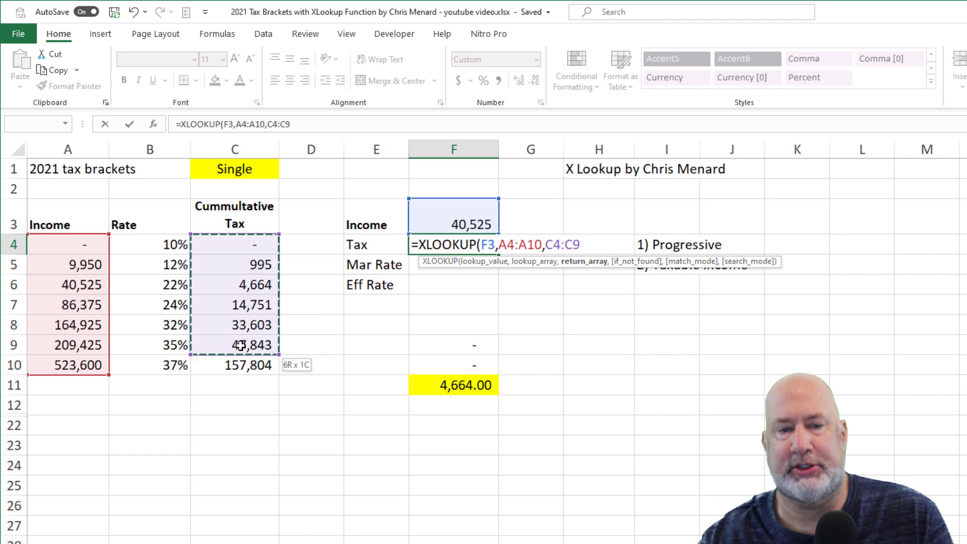
pyautogui.moveTo(235, 346); pyautogui.dragTo(235, 364)
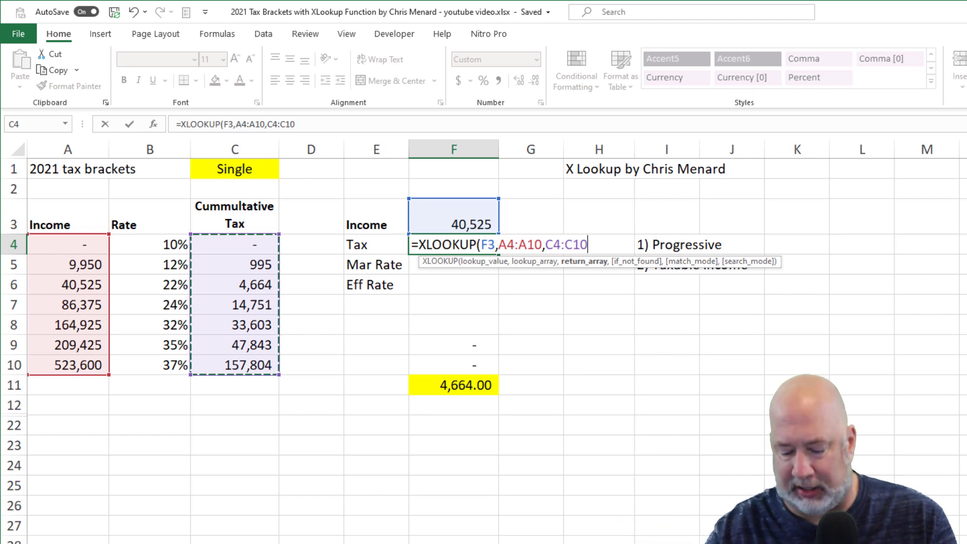
pyautogui.write(',')
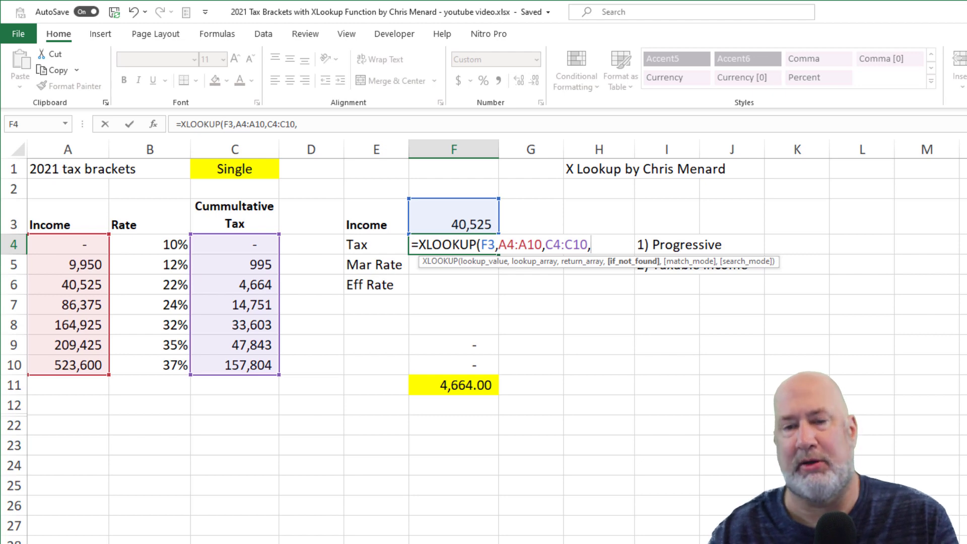
pyautogui.write('.')
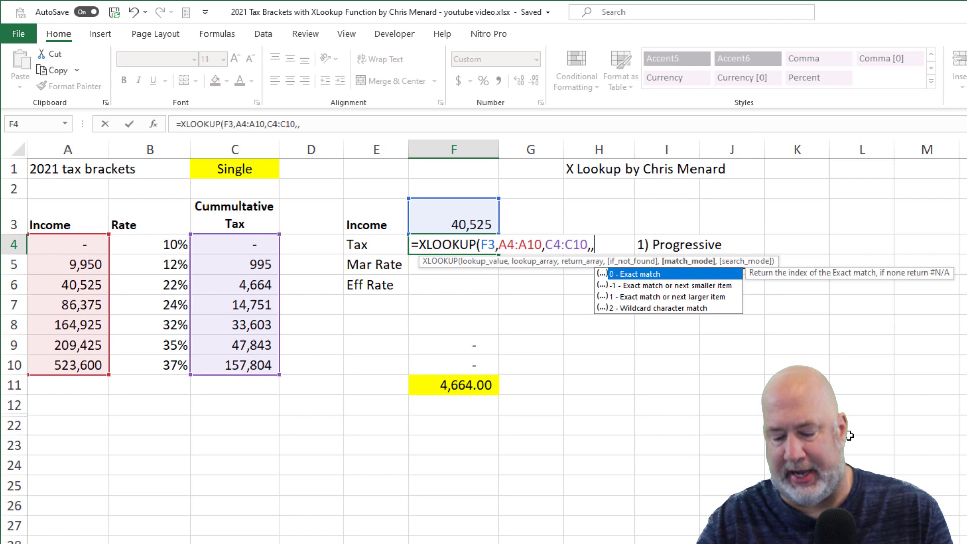
pyautogui.write('-')
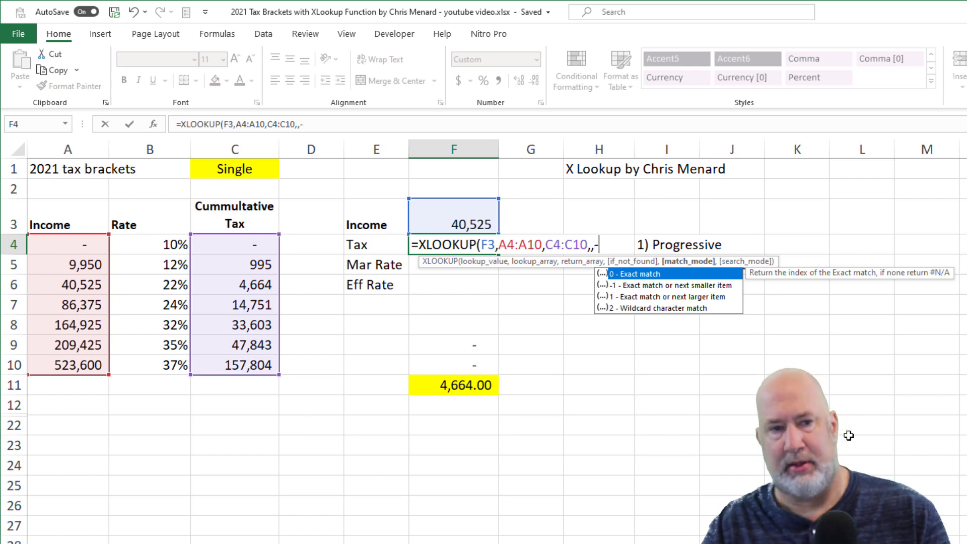
pyautogui.write('1')
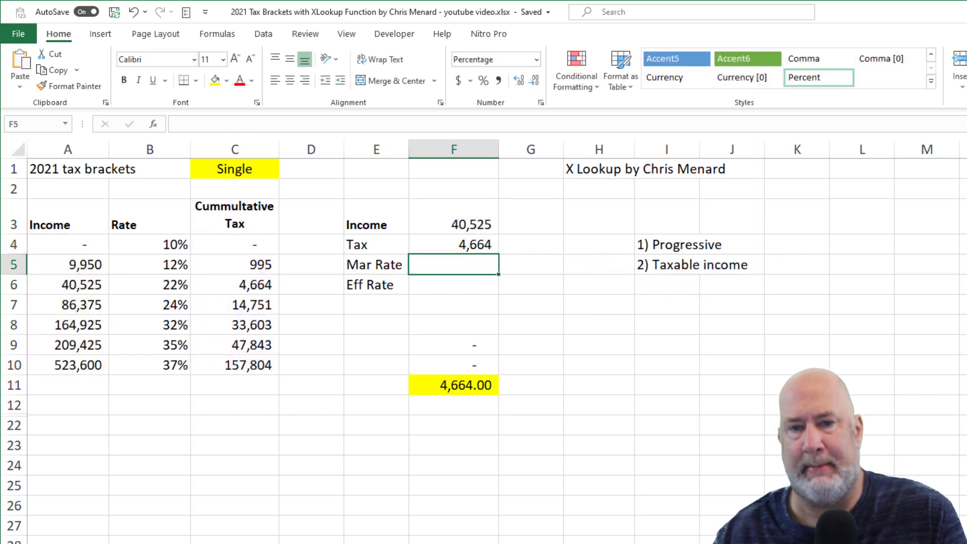
# Step: Set income back to 50,000 (manual check 6,748.50) and reopen the Tax formula still showing 4,664
pyautogui.click(454, 244)
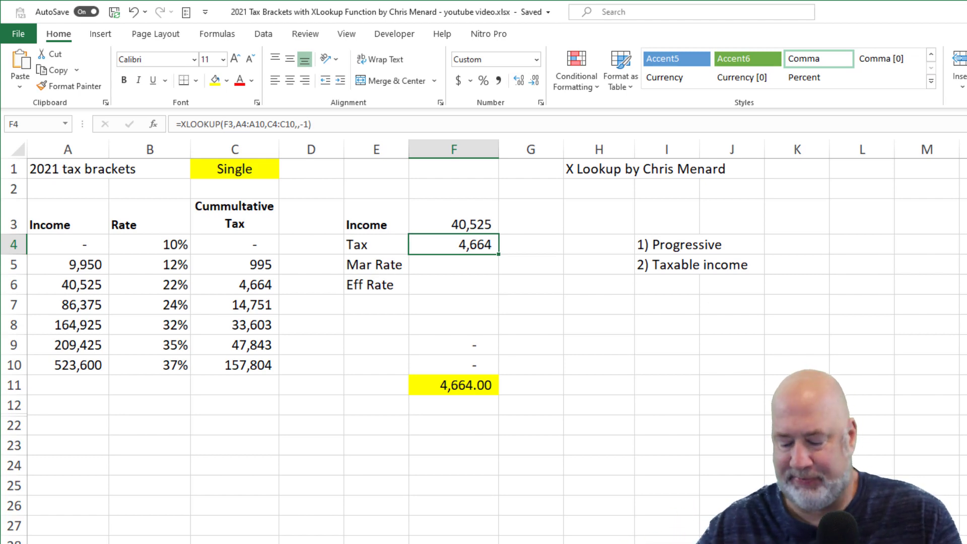
pyautogui.click(453, 225)
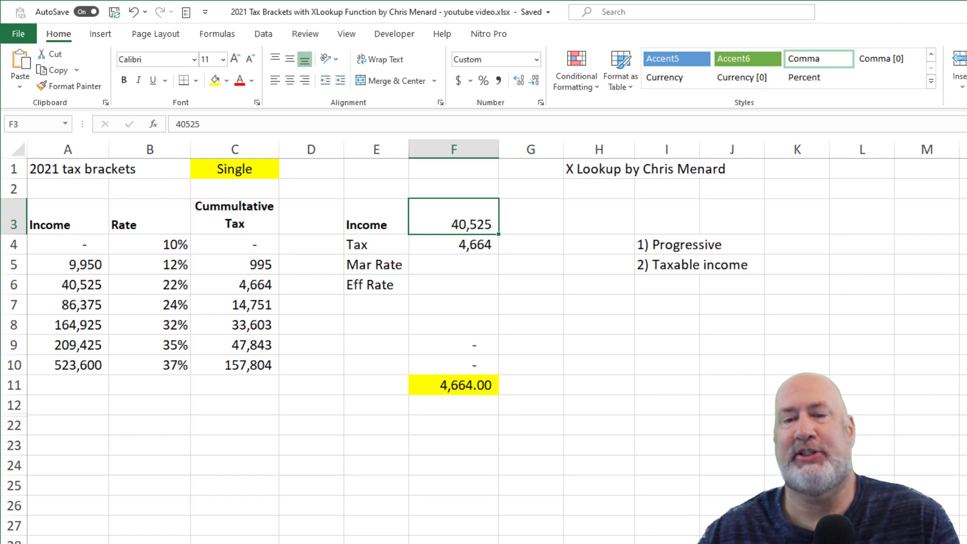
pyautogui.write('500000')
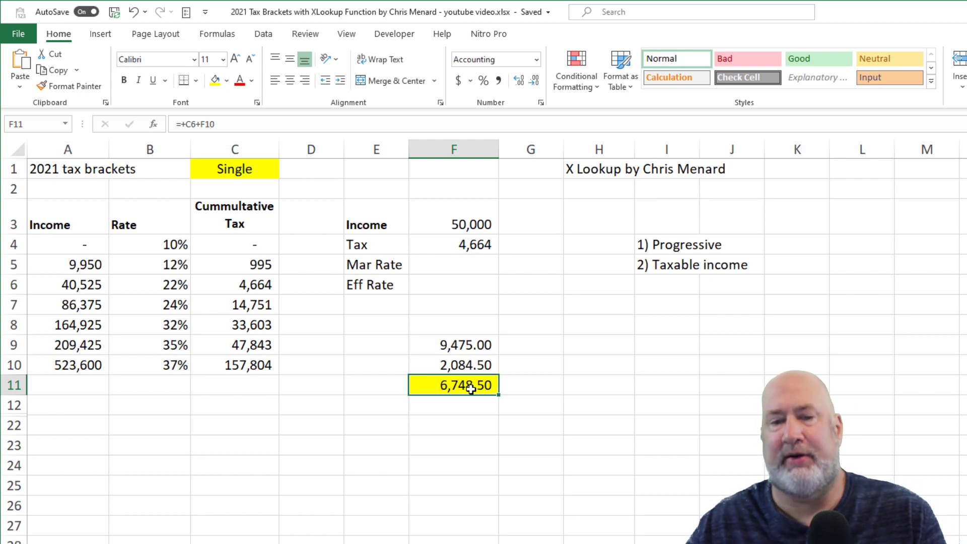
pyautogui.click(453, 244)
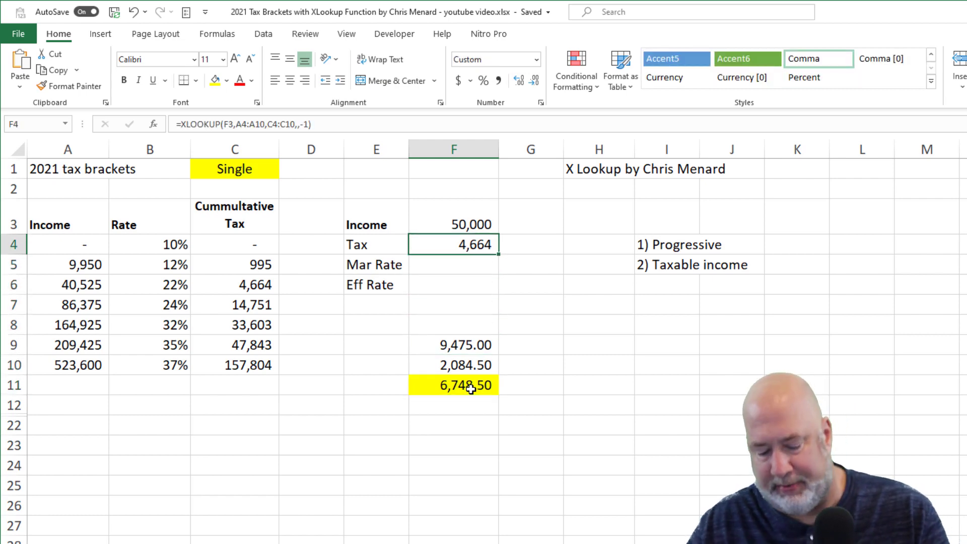
pyautogui.doubleClick(453, 244)
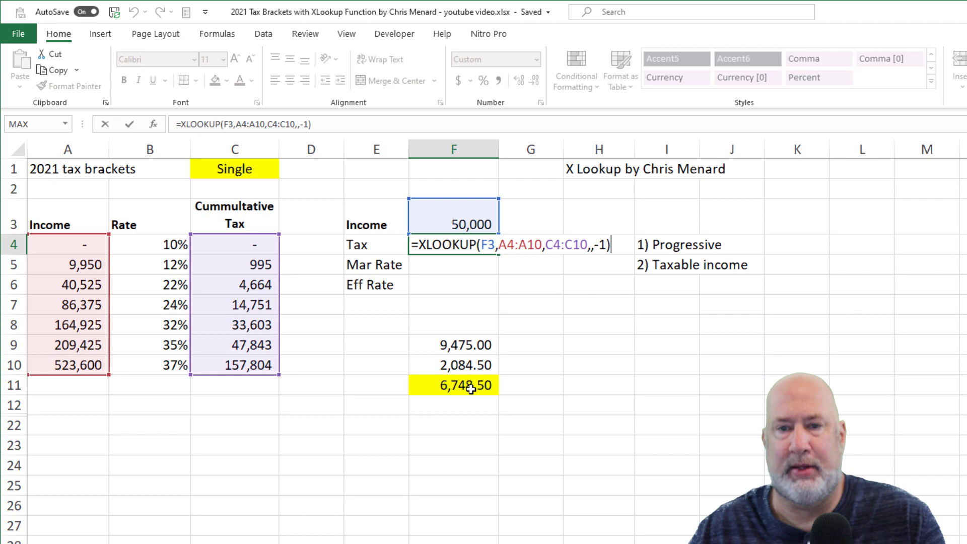
# Step: Append +(F3-XLOOKUP(F3,A4:A10,A4:A10,,-1)) for income above the bracket floor
pyautogui.write('+')
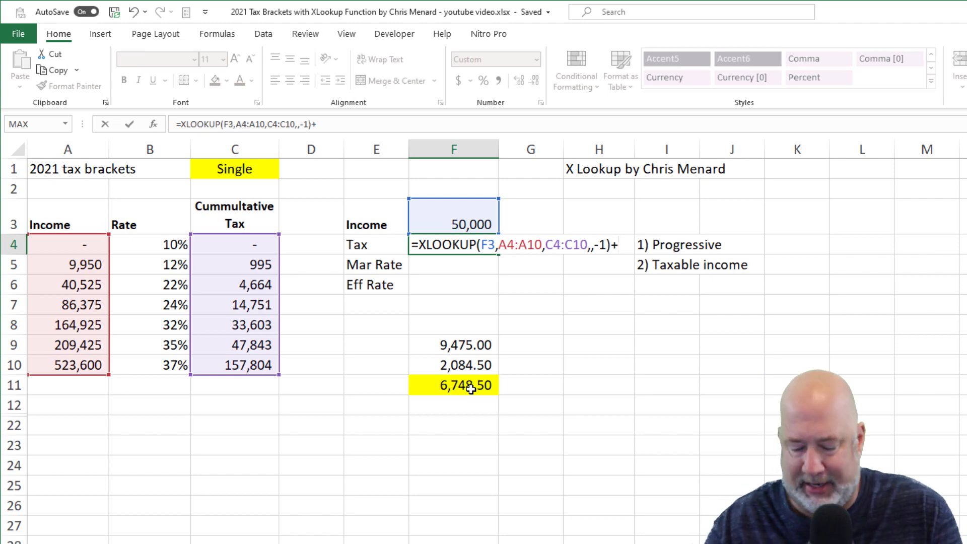
pyautogui.write('(')
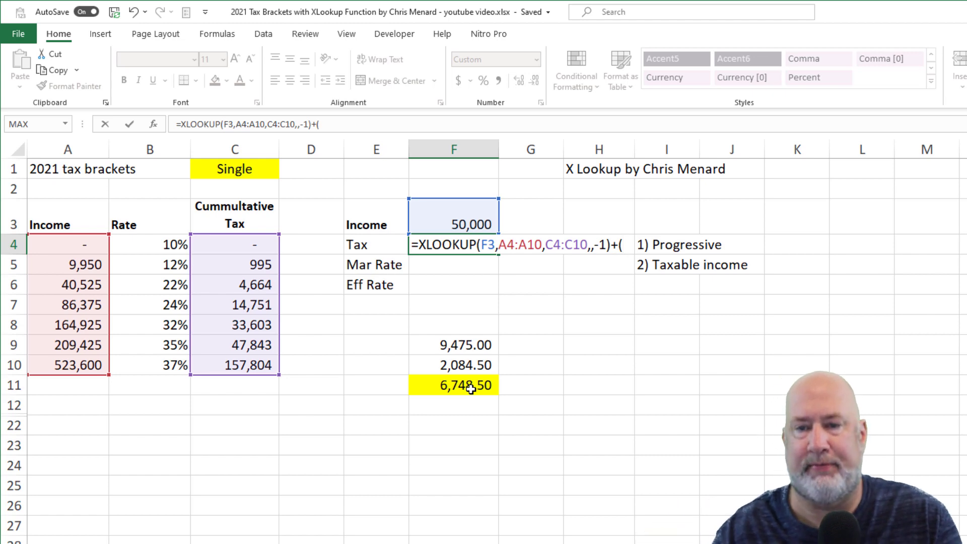
pyautogui.write('f3')
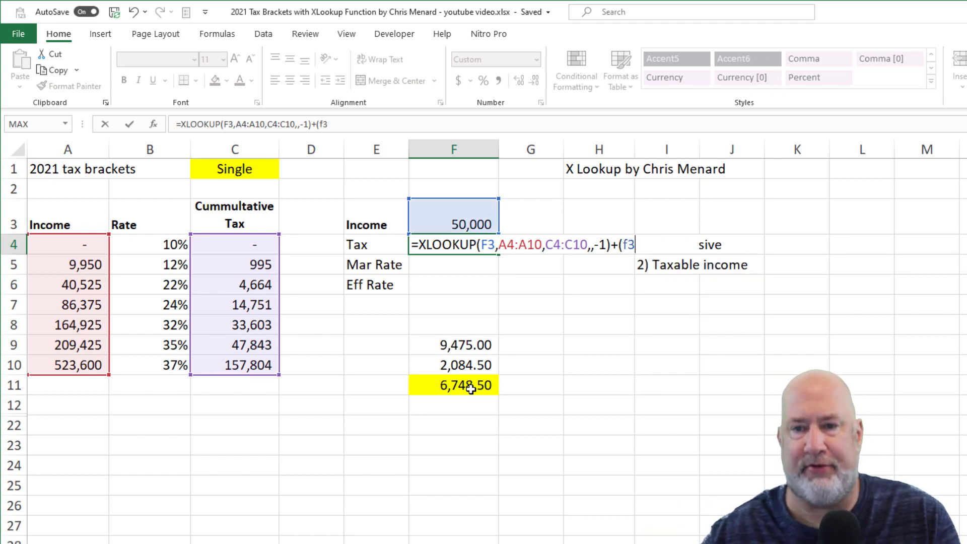
pyautogui.write('-')
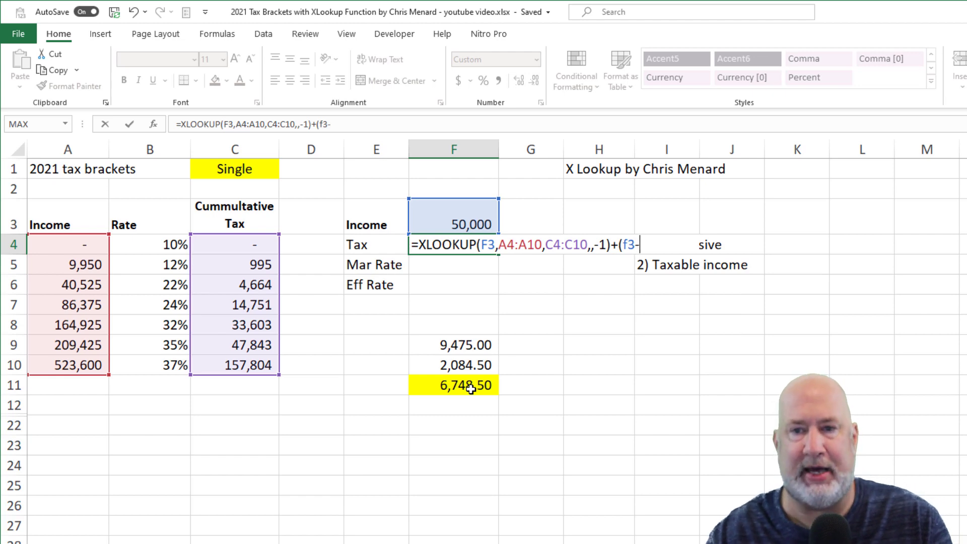
pyautogui.write('XLOOKUP(')
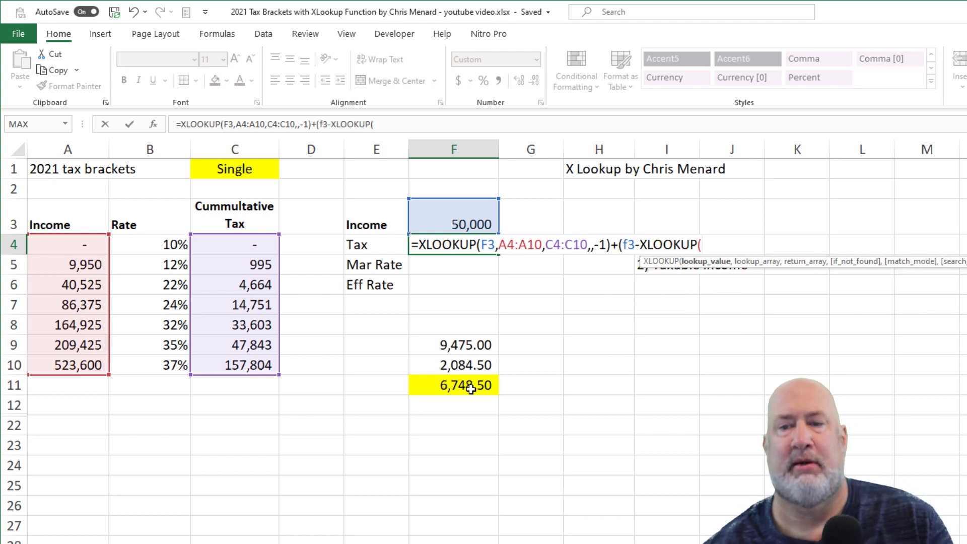
pyautogui.click(454, 223)
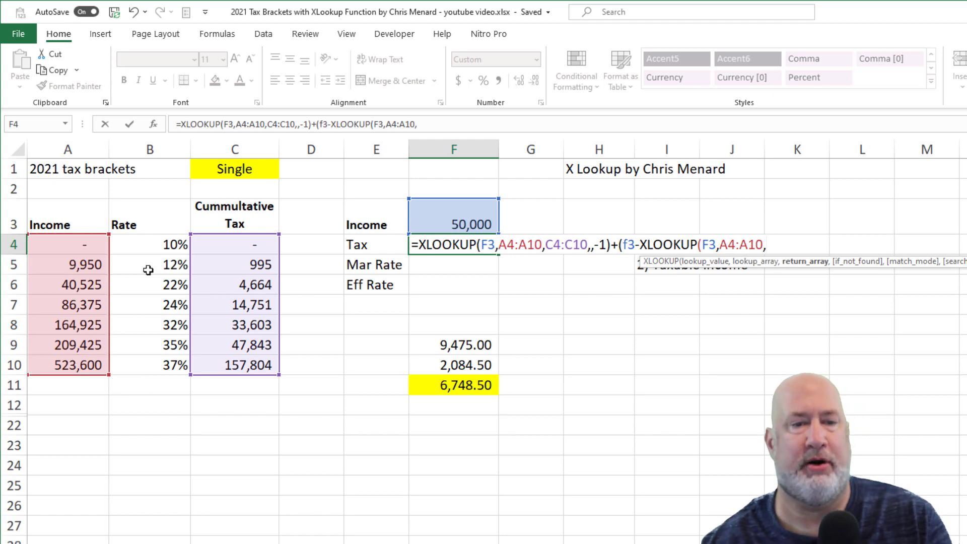
pyautogui.moveTo(68, 244); pyautogui.dragTo(68, 344)
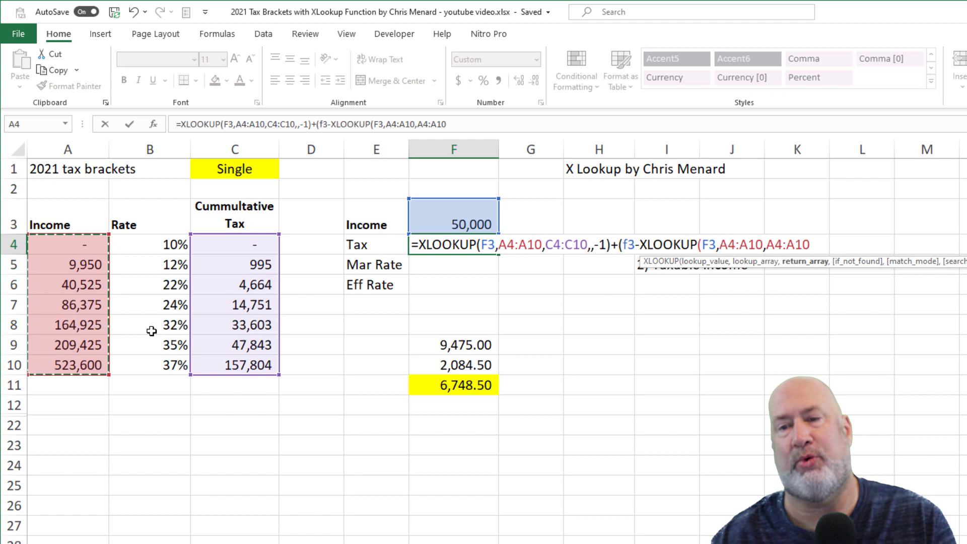
pyautogui.write(',')
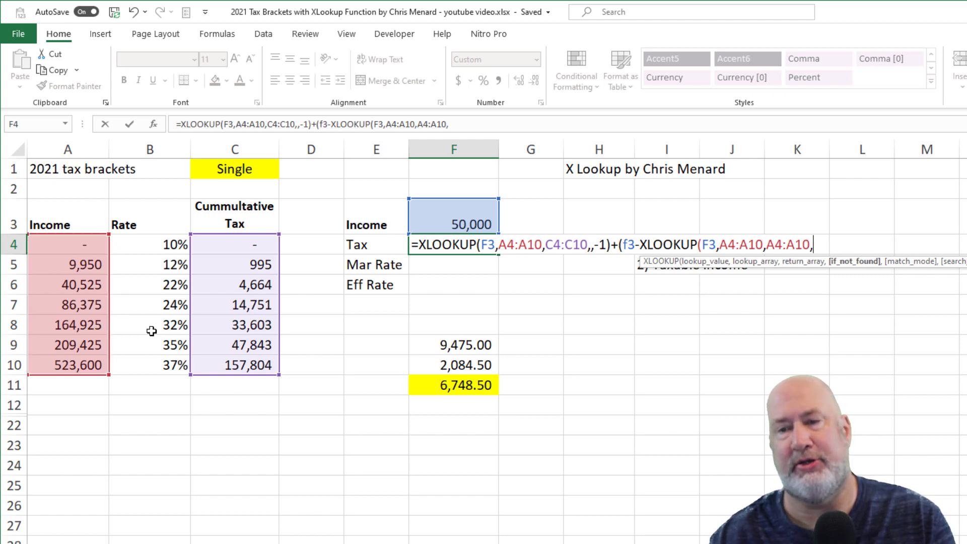
pyautogui.write(',')
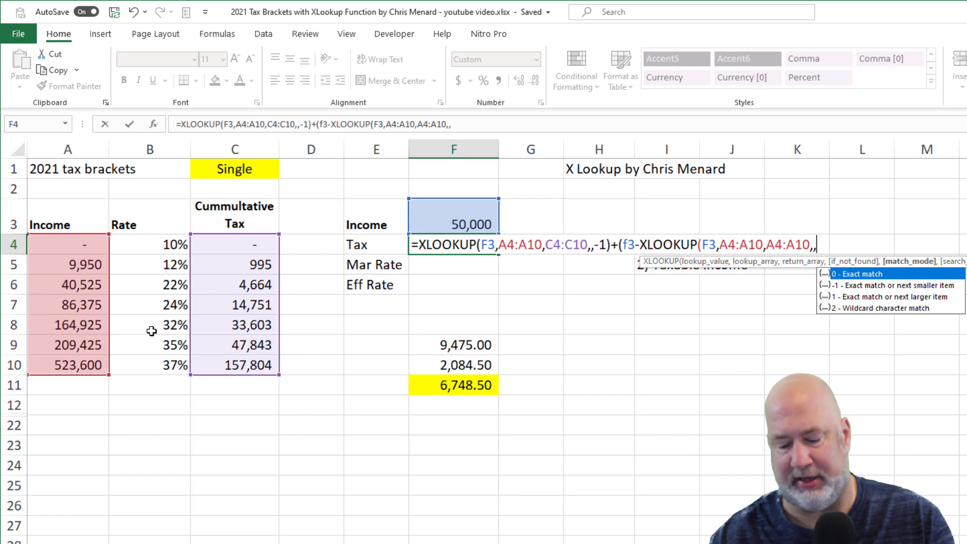
pyautogui.write('-1')
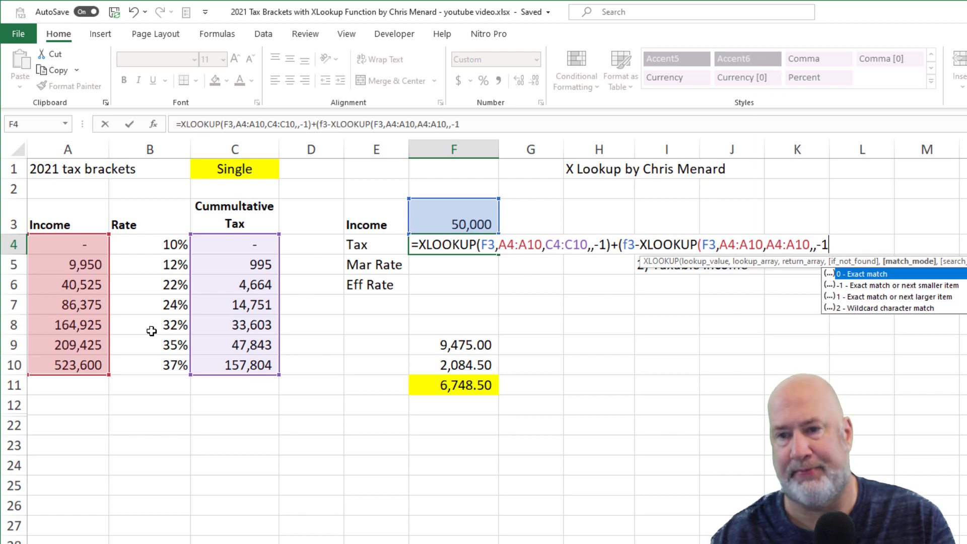
pyautogui.write('))')
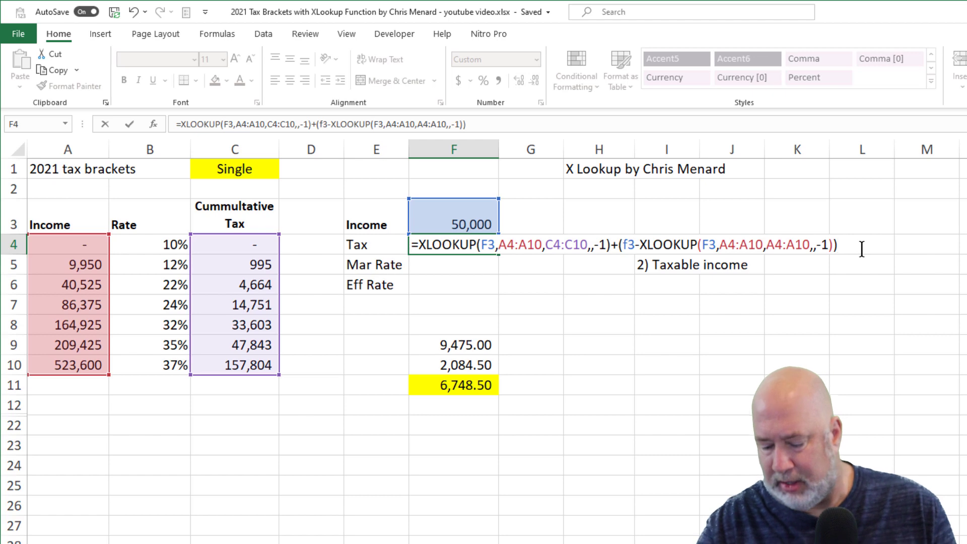
# Step: Multiply by XLOOKUP(F3,A4:A10,B4:B10,,-1) for the bracket rate, making Tax 6,748.50
pyautogui.write('*')
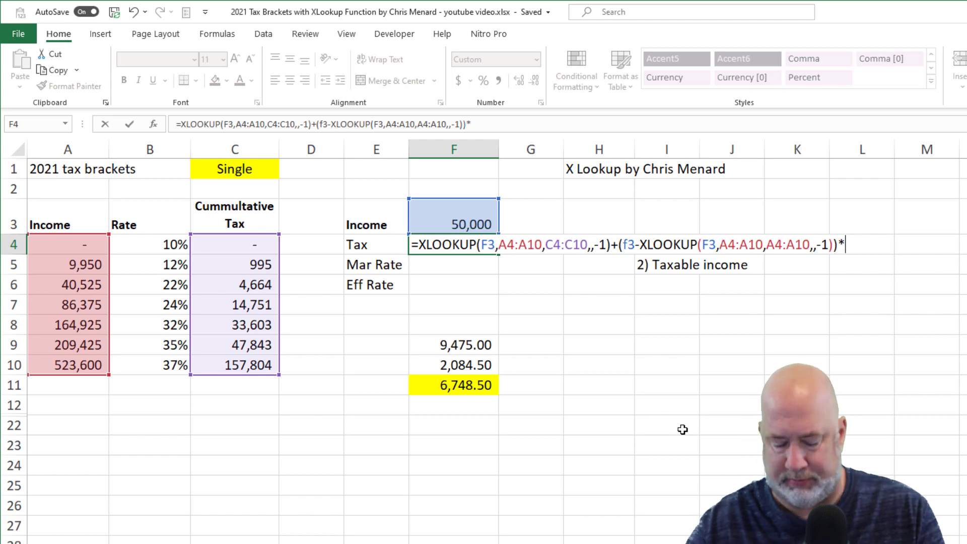
pyautogui.write('xl')
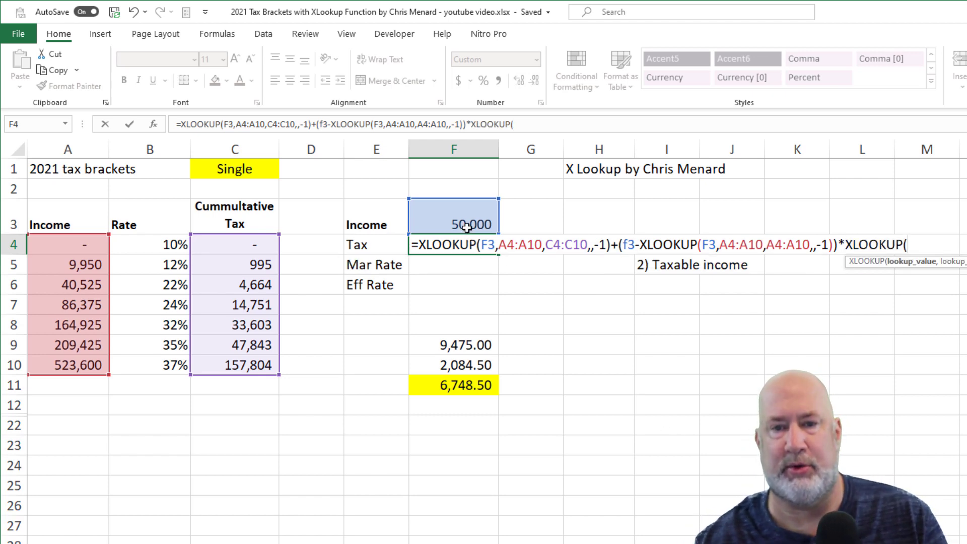
pyautogui.click(453, 215)
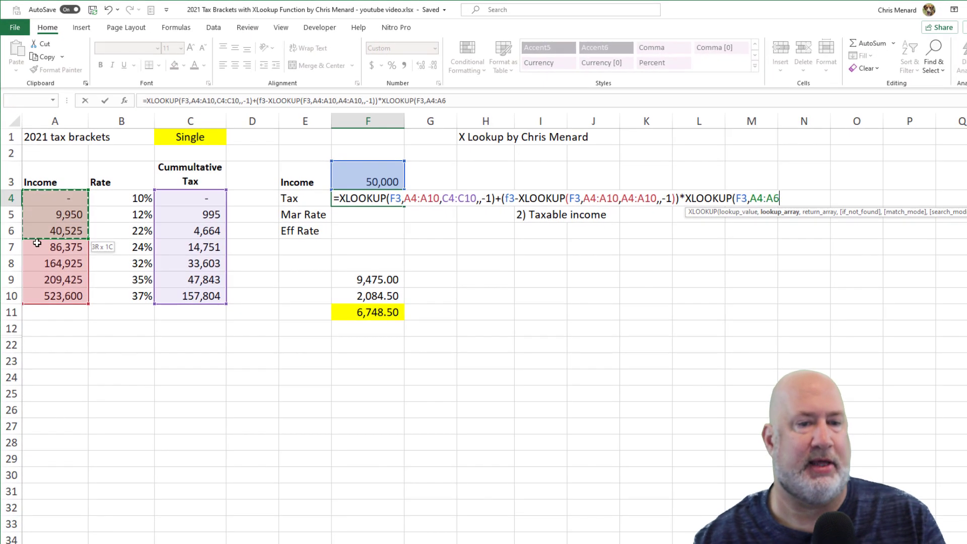
pyautogui.moveTo(55, 198); pyautogui.dragTo(55, 296)
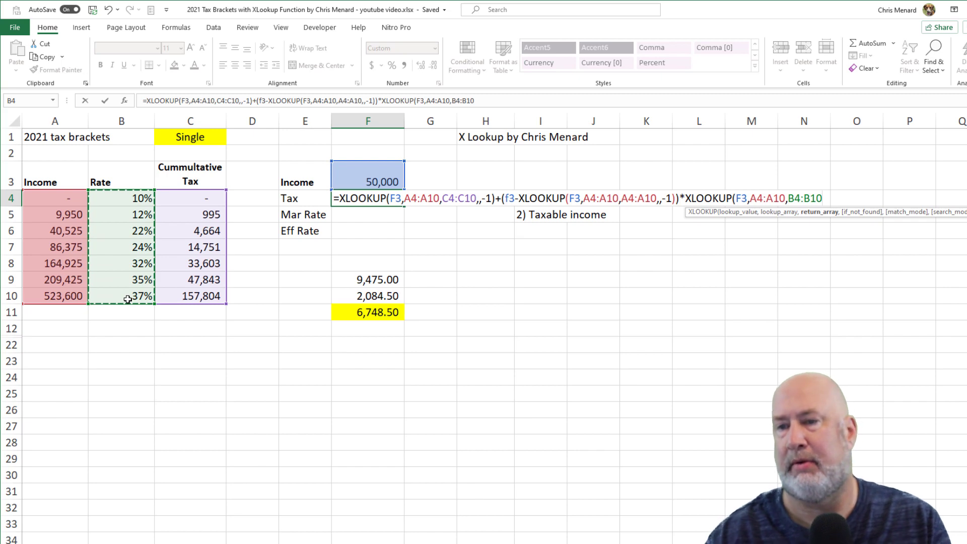
pyautogui.write(',,')
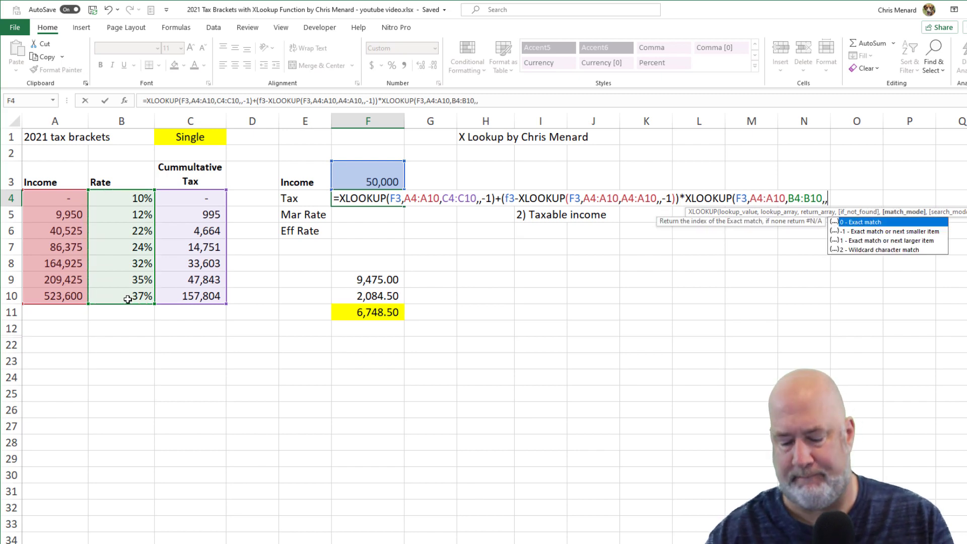
pyautogui.write('-1)')
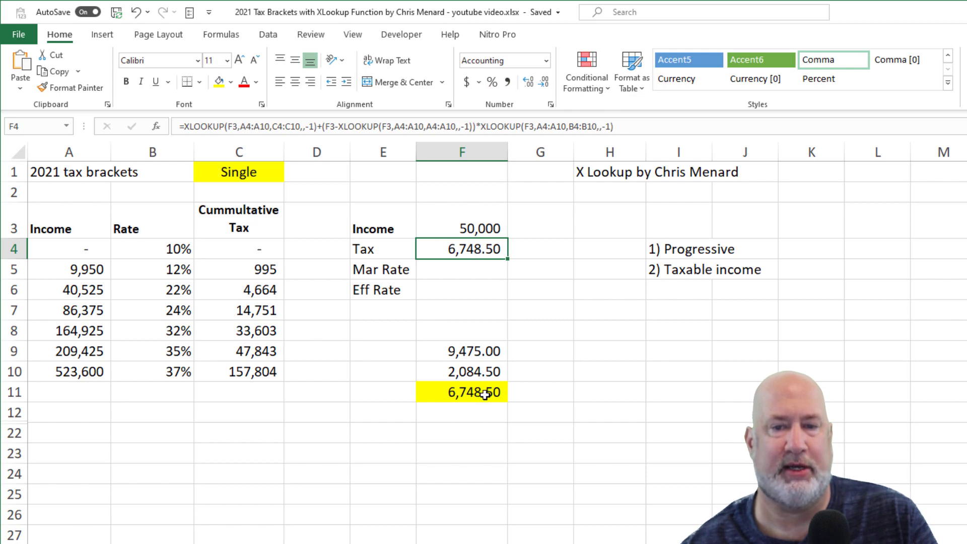
# Step: Try 523,600 then set income to 86,375 so Tax shows 14,751
pyautogui.click(461, 228)
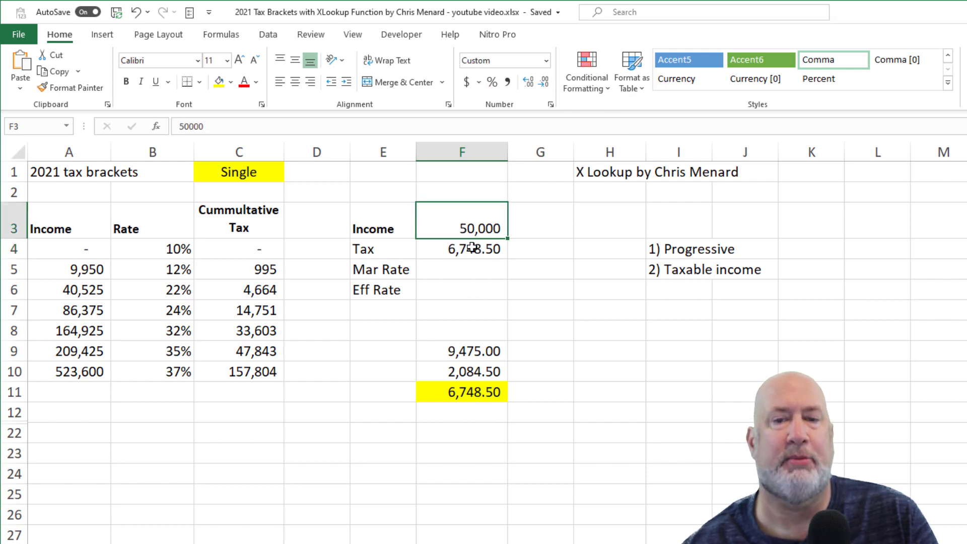
pyautogui.click(461, 249)
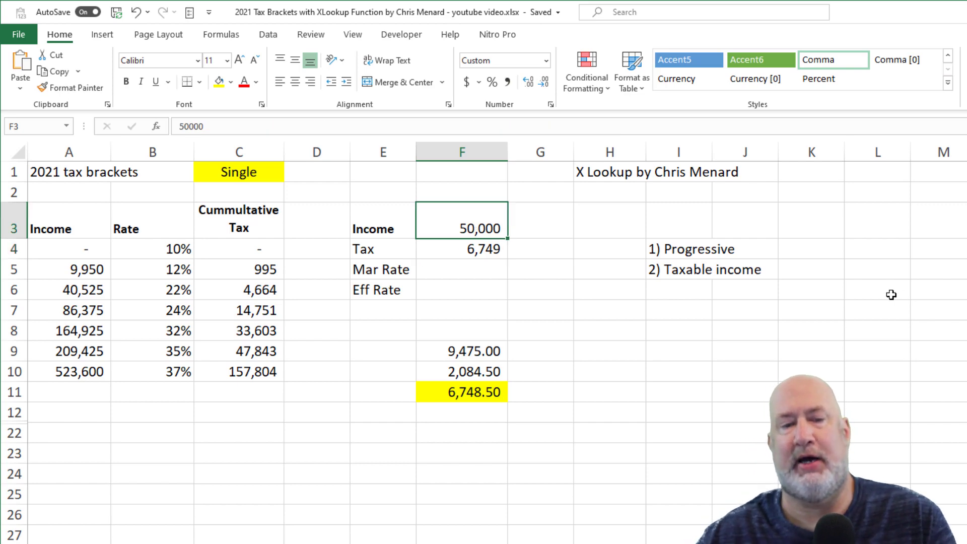
pyautogui.write('523600')
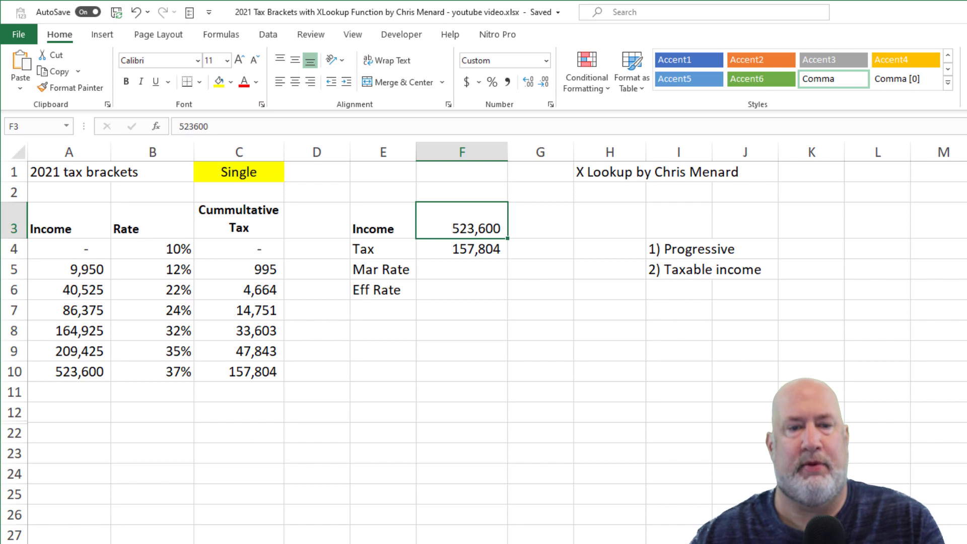
pyautogui.write('86375')
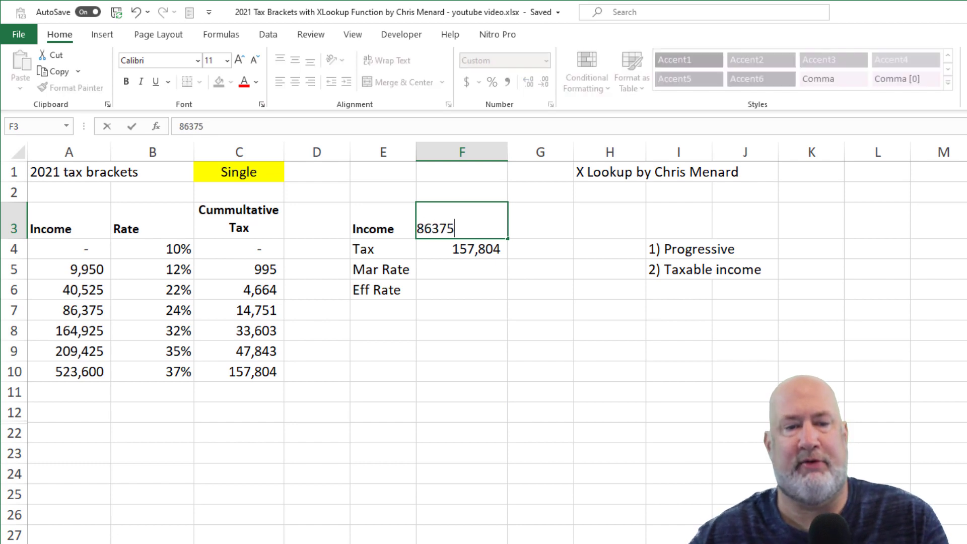
pyautogui.press('Enter')
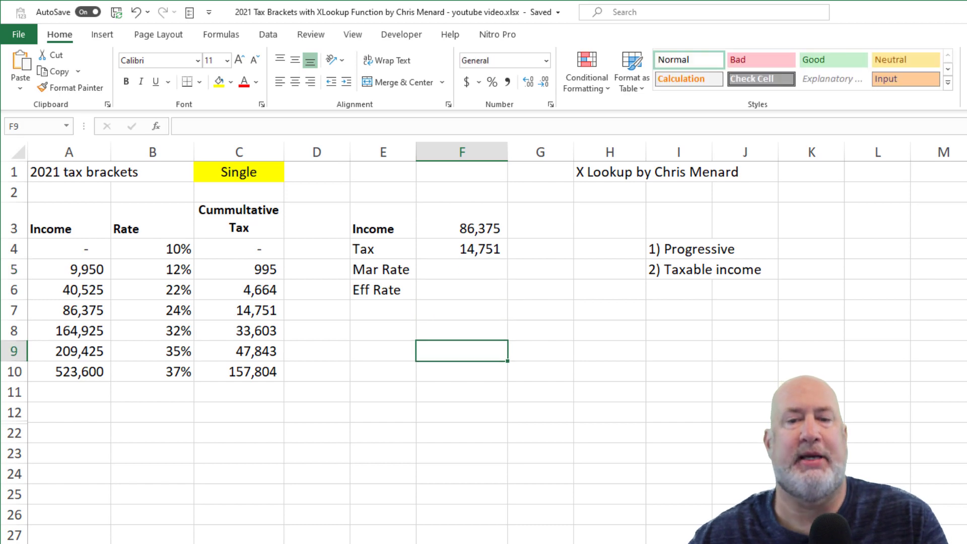
# Step: Add a check in F8 of 240 plus the 14,751 cumulative tax, giving 14,991
pyautogui.click(460, 331)
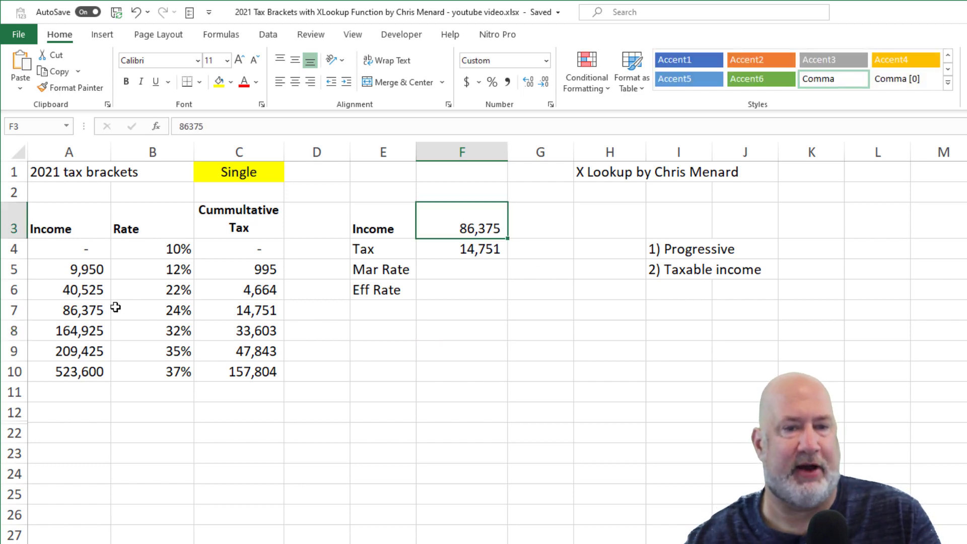
pyautogui.moveTo(165, 314)
pyautogui.write('+')
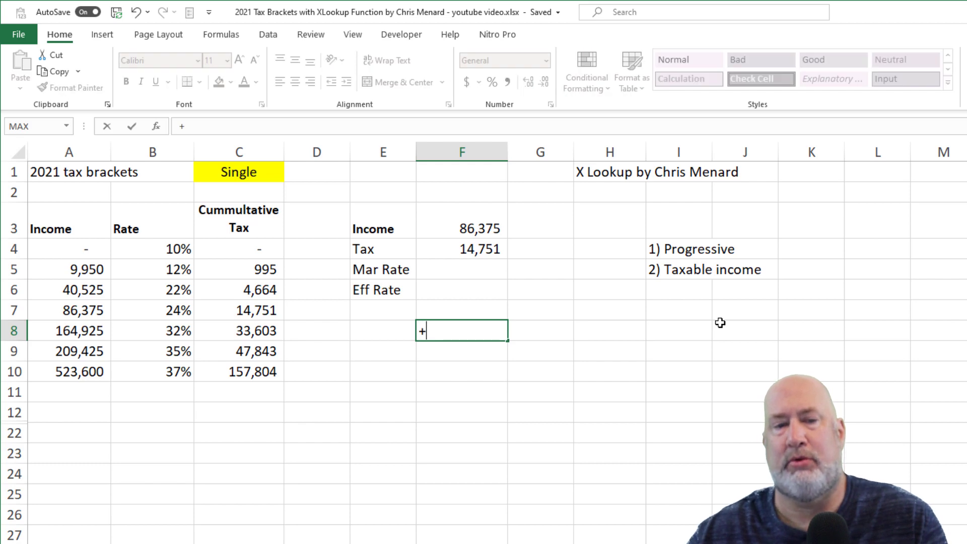
pyautogui.write('240')
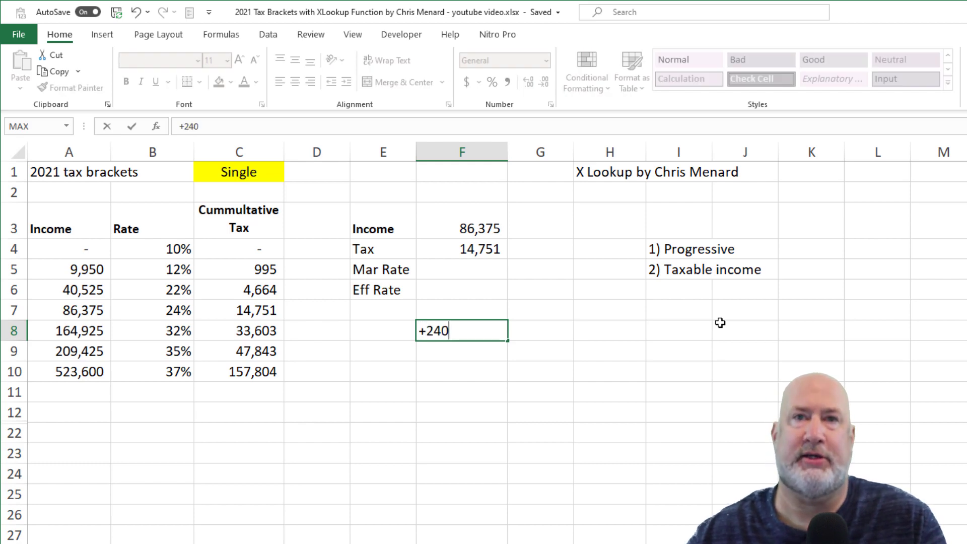
pyautogui.write('+')
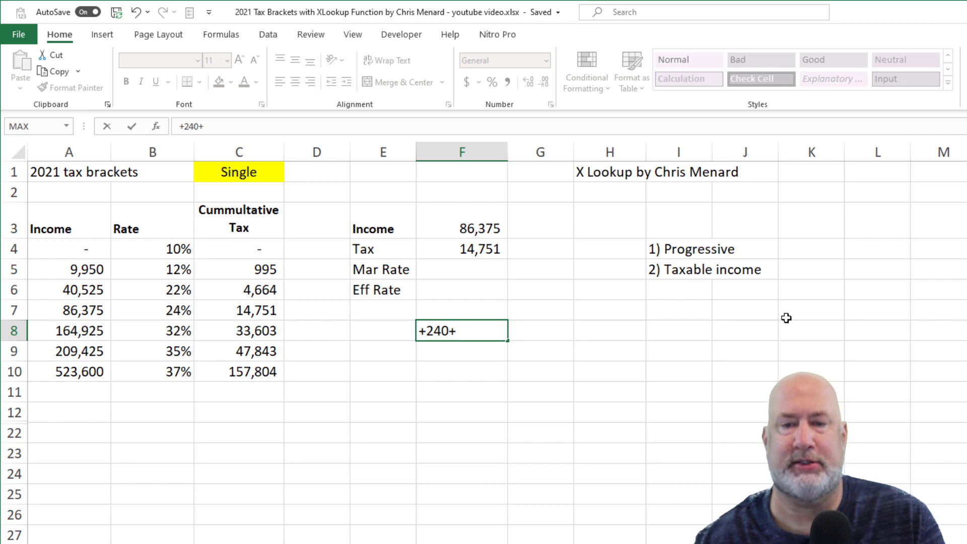
pyautogui.click(239, 311)
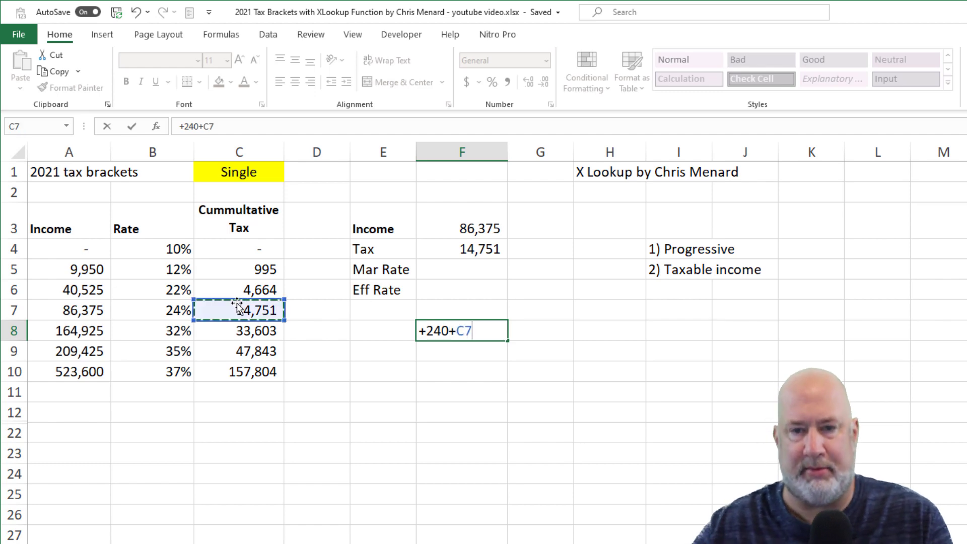
pyautogui.press('Enter')
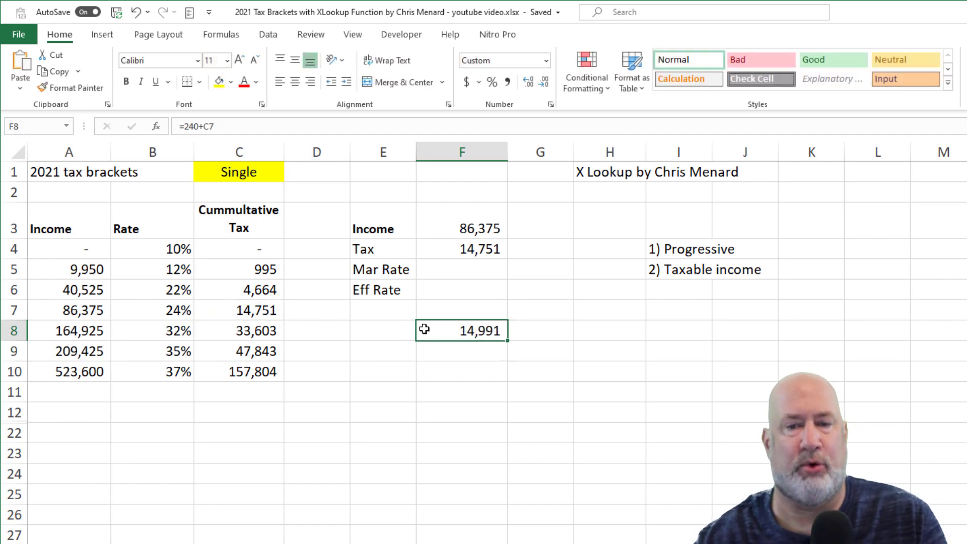
# Step: Raise the income to 87,375 so Tax returns 14,991, matching the check
pyautogui.click(461, 221)
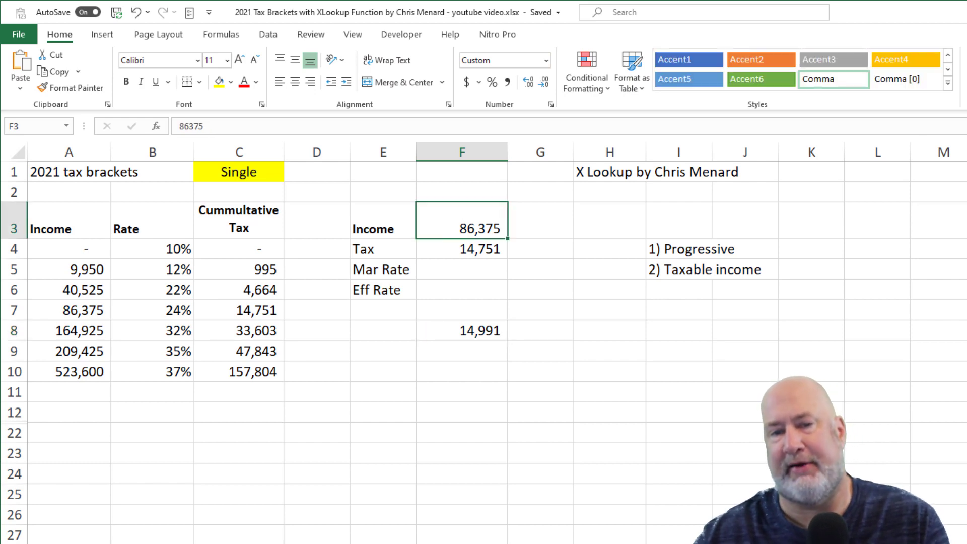
pyautogui.write('8737')
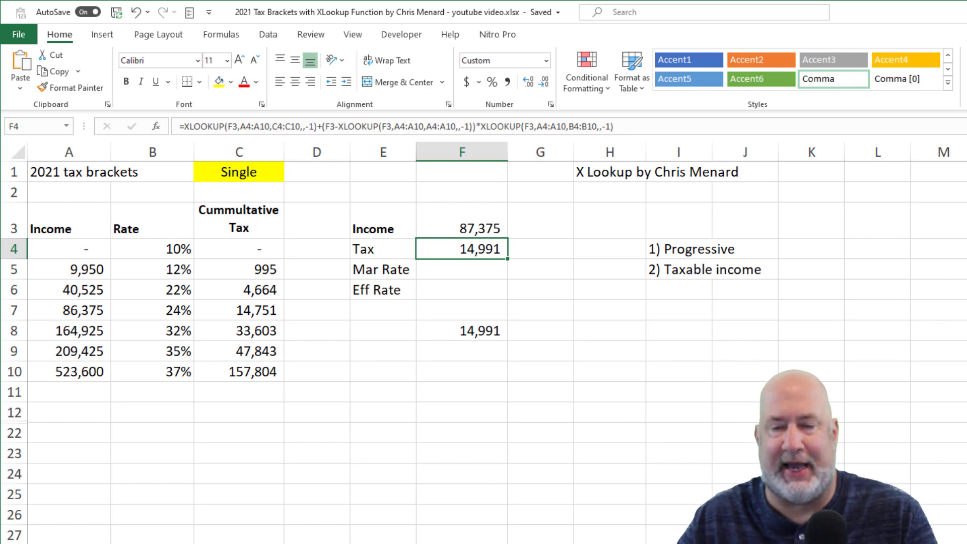
# Step: Check the 40,525 / 22% bracket, then enter 50000 as the income so Tax recalculates to 6,749
pyautogui.click(461, 270)
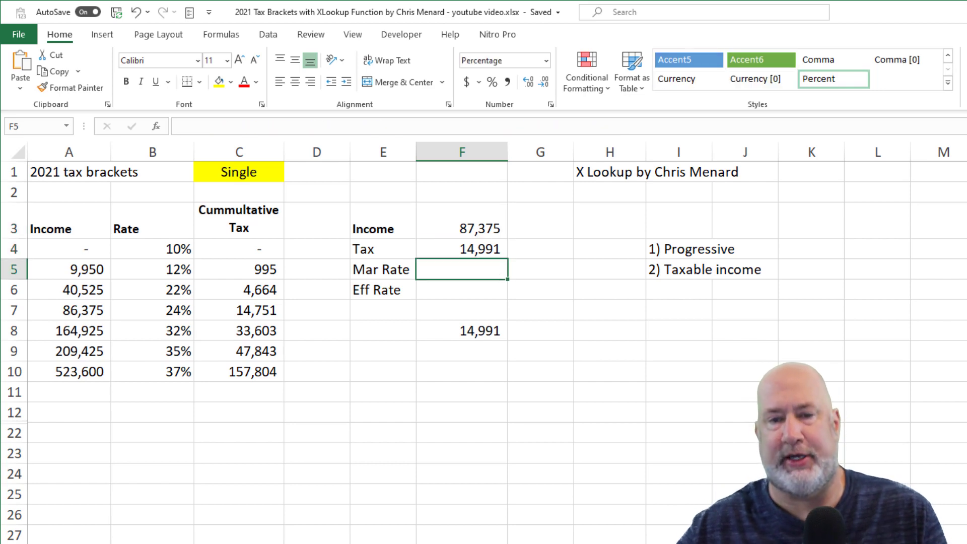
pyautogui.click(461, 309)
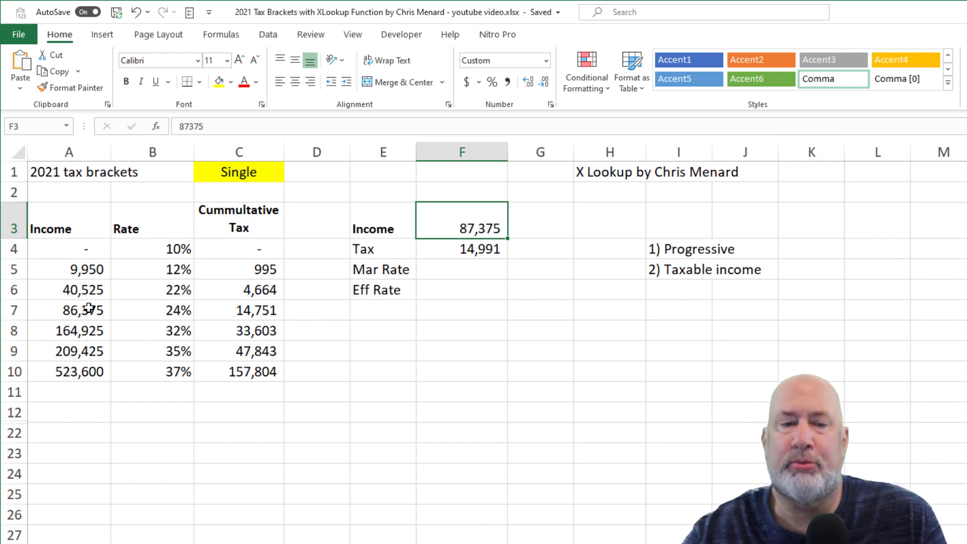
pyautogui.moveTo(79, 289)
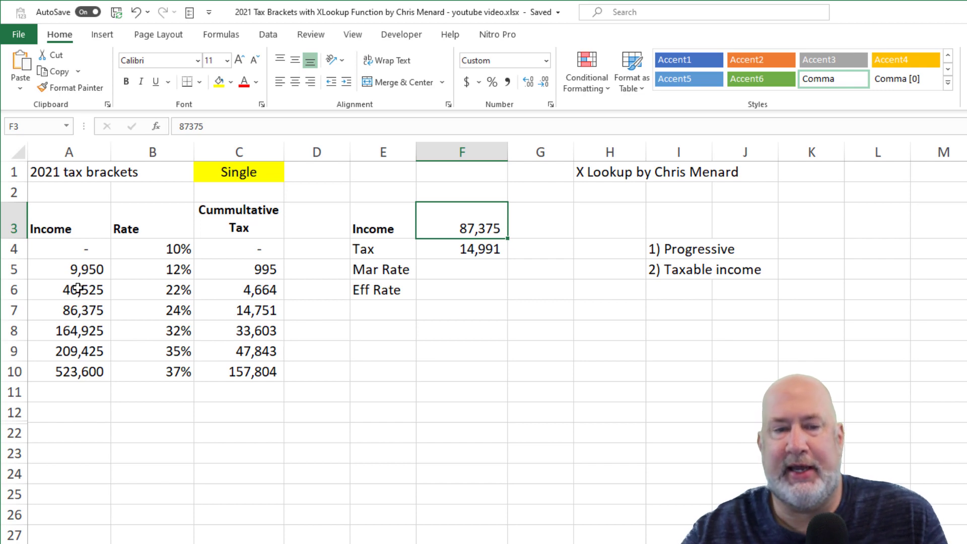
pyautogui.click(69, 289)
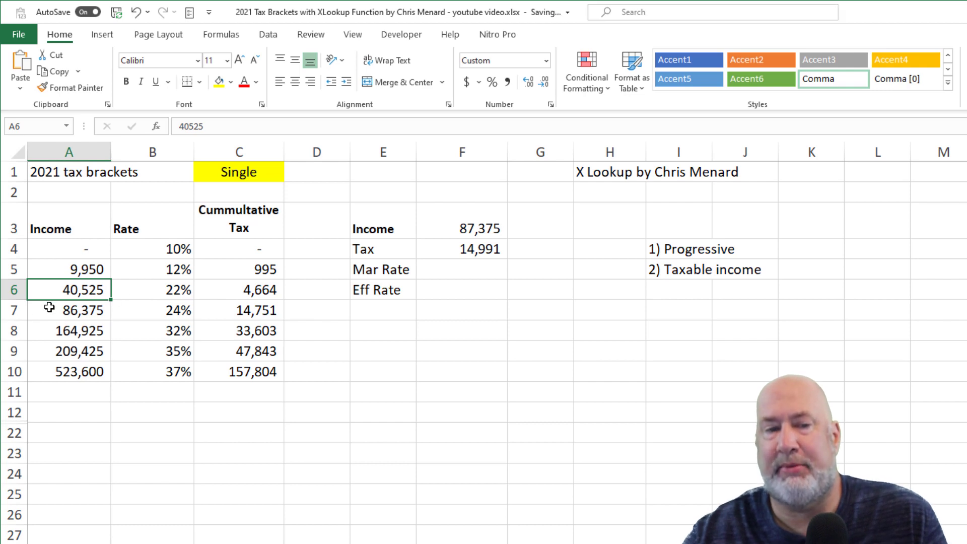
pyautogui.click(151, 289)
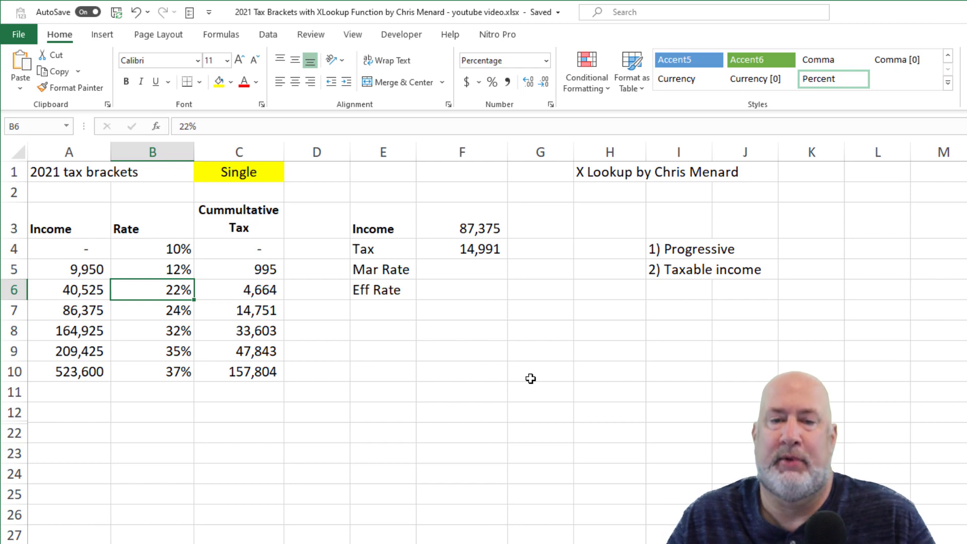
pyautogui.moveTo(479, 276)
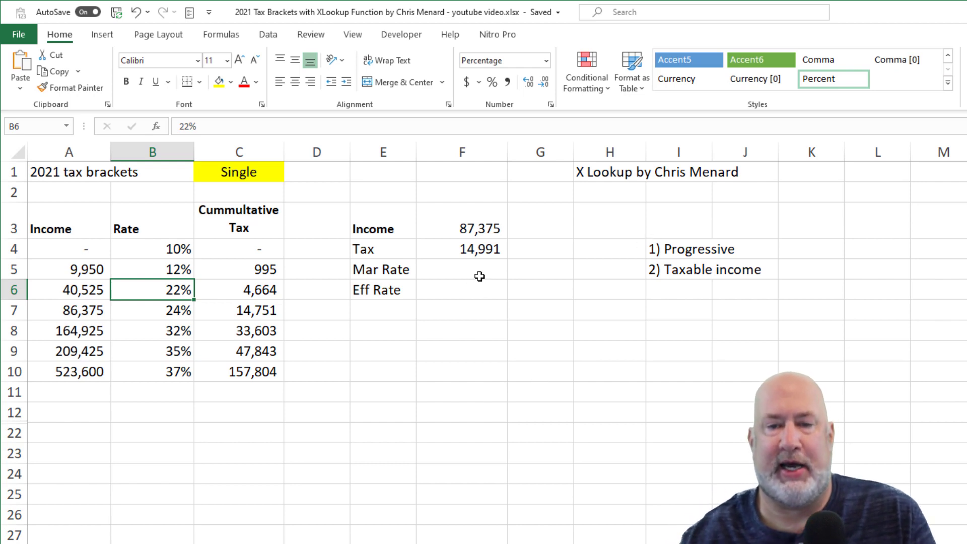
pyautogui.click(462, 270)
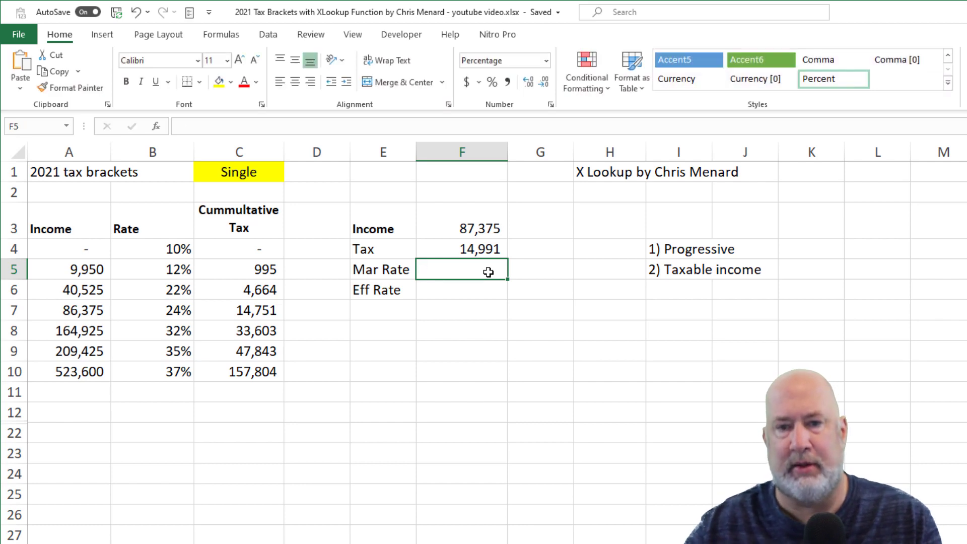
pyautogui.write('500000')
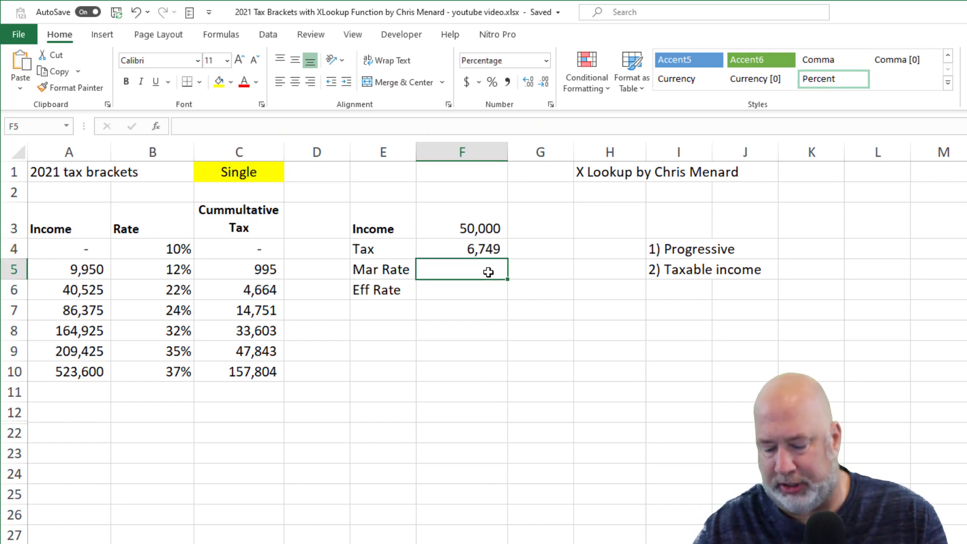
# Step: Enter =XLOOKUP(F3,A4:A10,B4:B10,,-1) in Mar Rate, returning the bracket rate 22%
pyautogui.write('=XLOOKUP(')
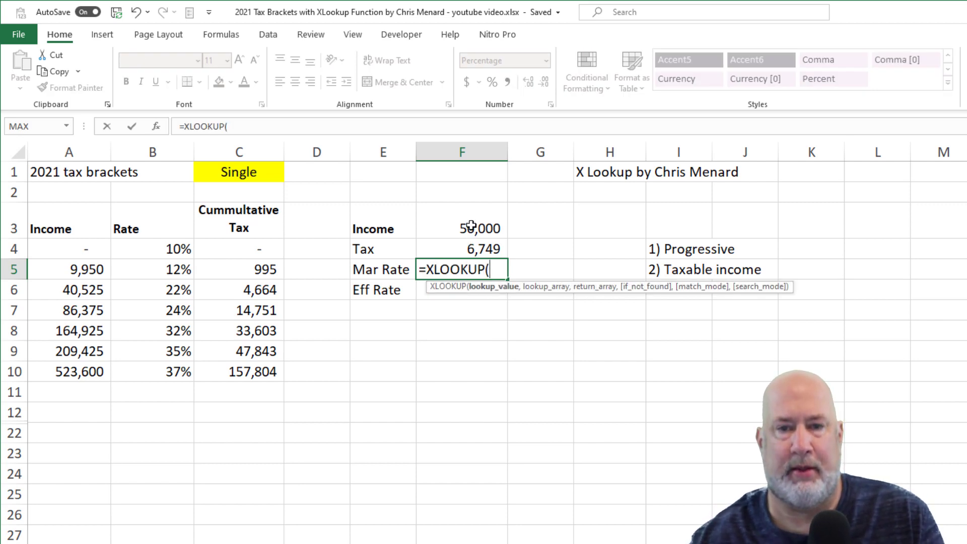
pyautogui.click(461, 228)
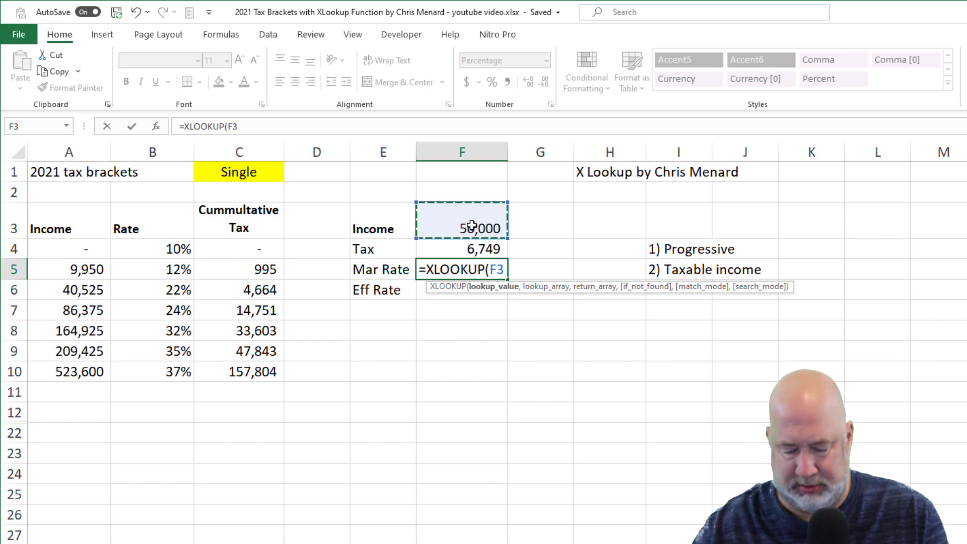
pyautogui.write(',A4:A10')
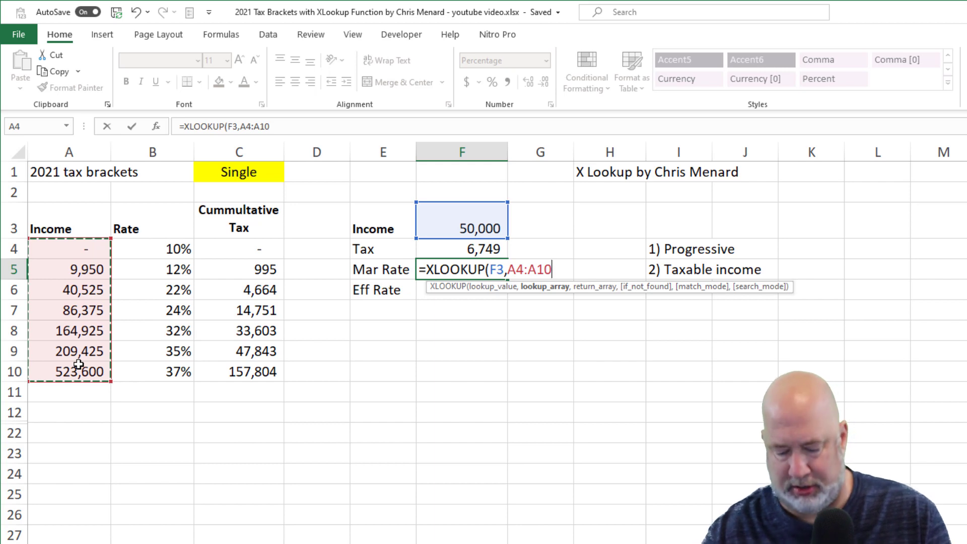
pyautogui.write(',B4:B10')
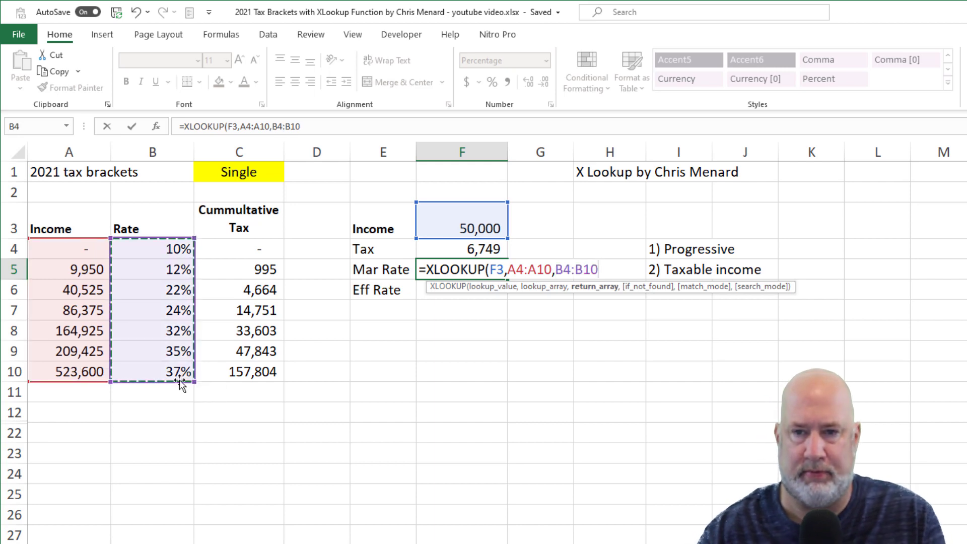
pyautogui.write(',,')
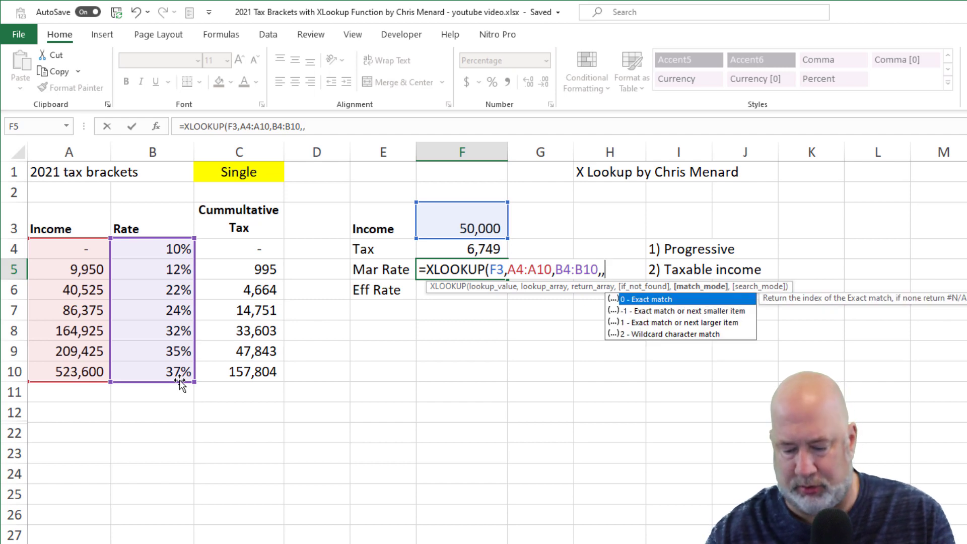
pyautogui.write('-1')
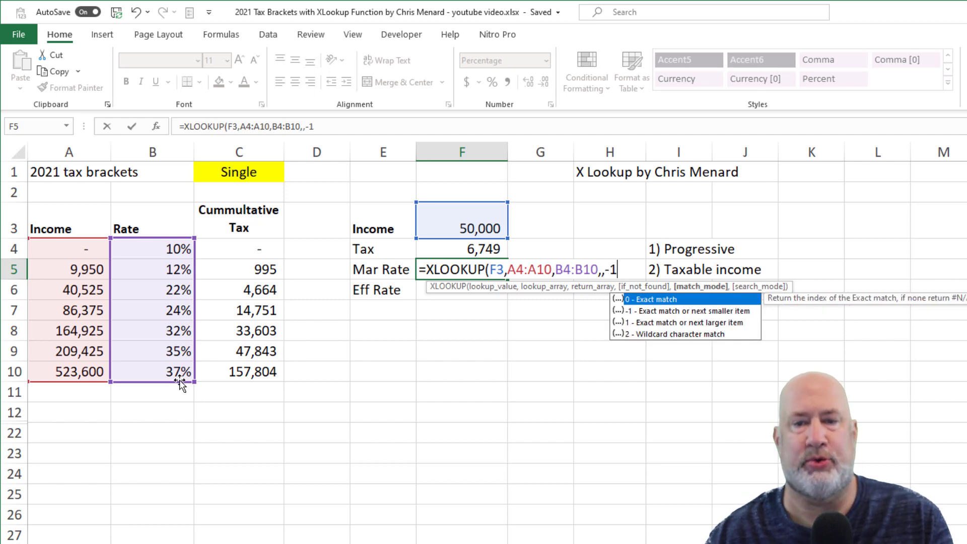
pyautogui.press('Enter')
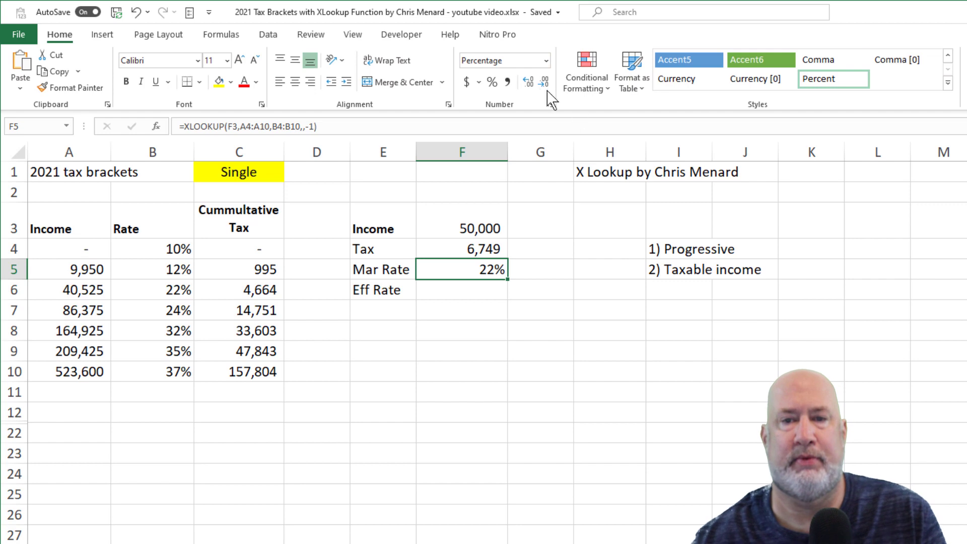
pyautogui.click(460, 289)
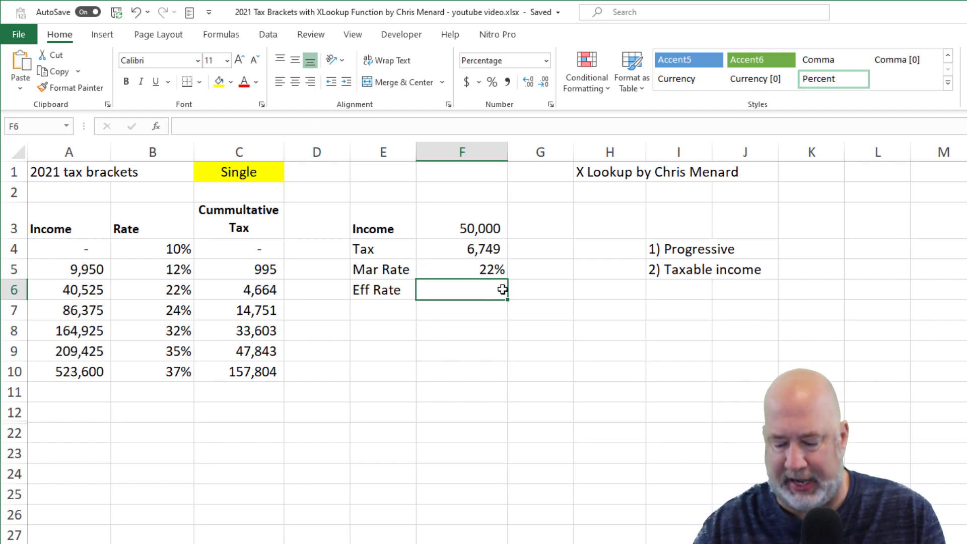
# Step: Enter =F4/F3 in Eff Rate so it shows 13% for the 50,000 income
pyautogui.write('=F4/F3')
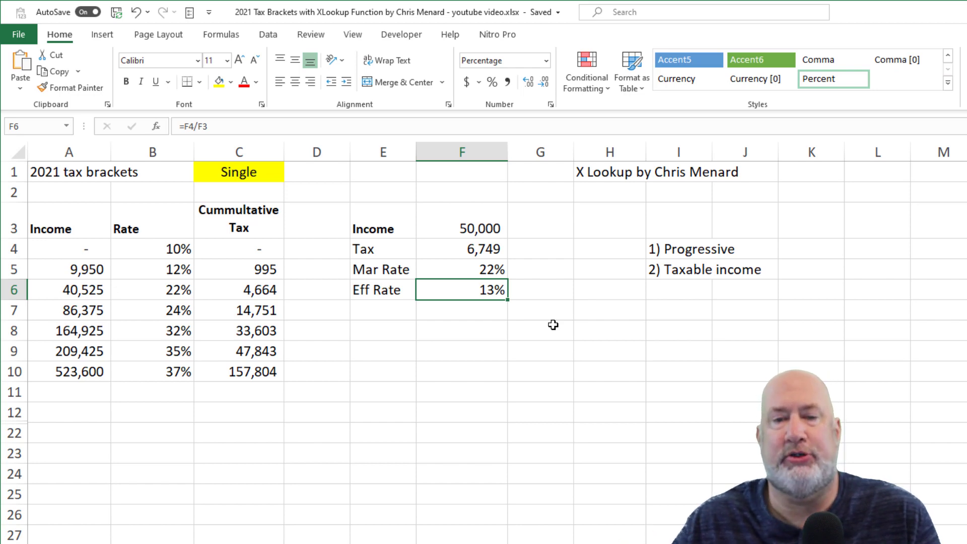
pyautogui.click(461, 221)
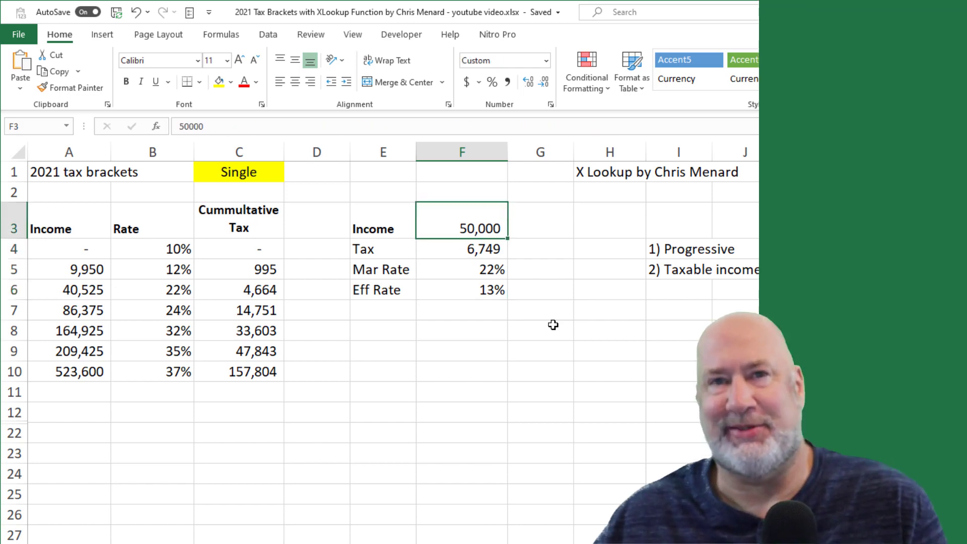